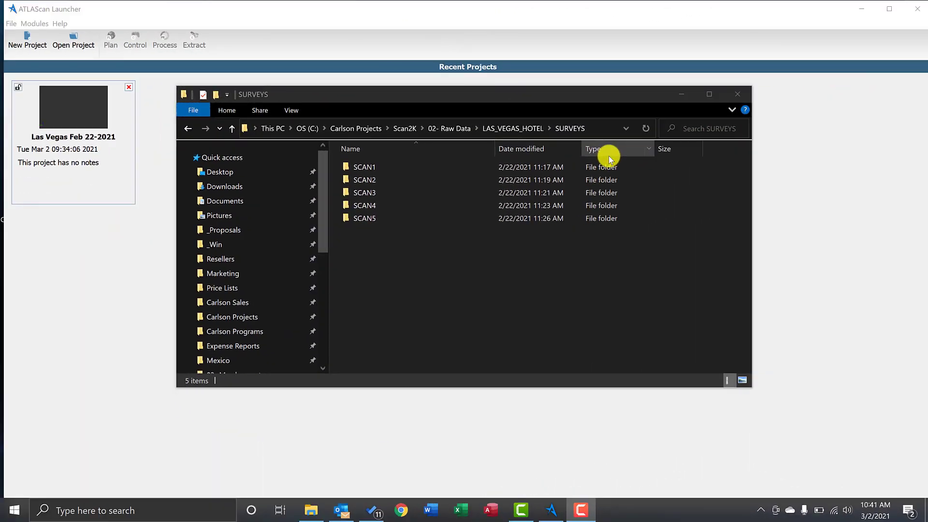
# Step: Review the SCAN1–SCAN5 subfolders and close the SURVEYS File Explorer window
pyautogui.click(364, 166)
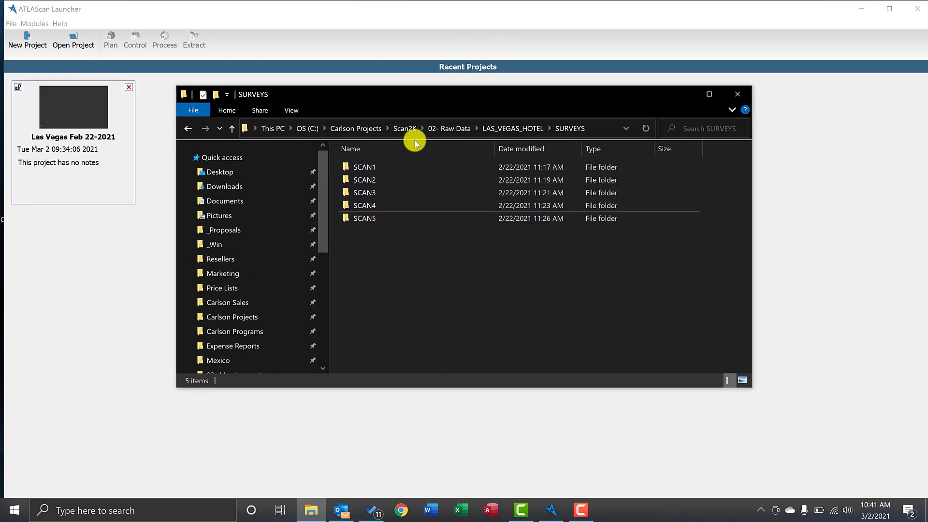
pyautogui.click(736, 94)
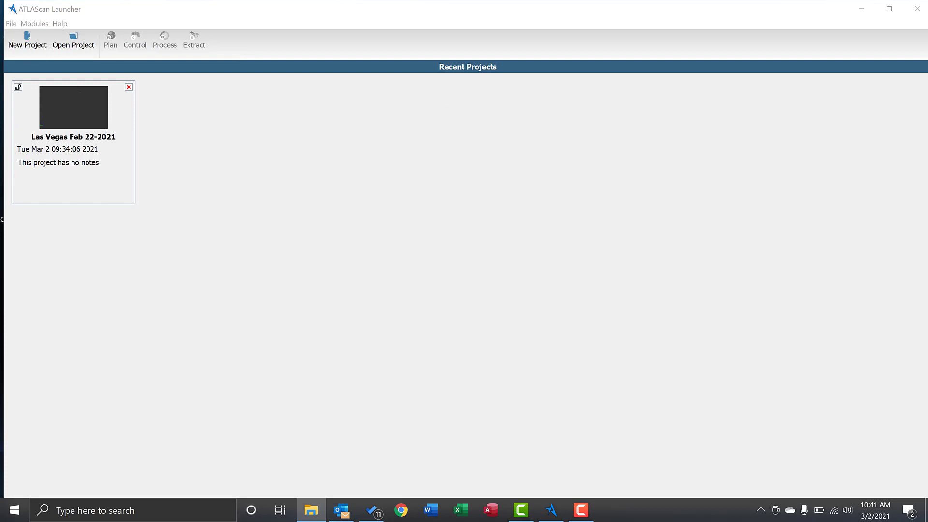
# Step: Create the new project 'Building Site' inside the Las Vegas Hotel parent folder
pyautogui.click(17, 40)
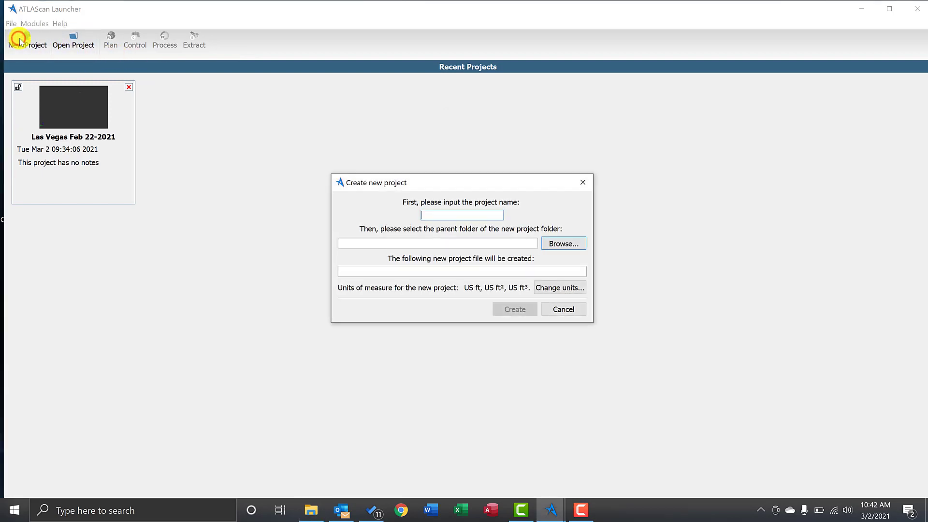
pyautogui.write('Building Site')
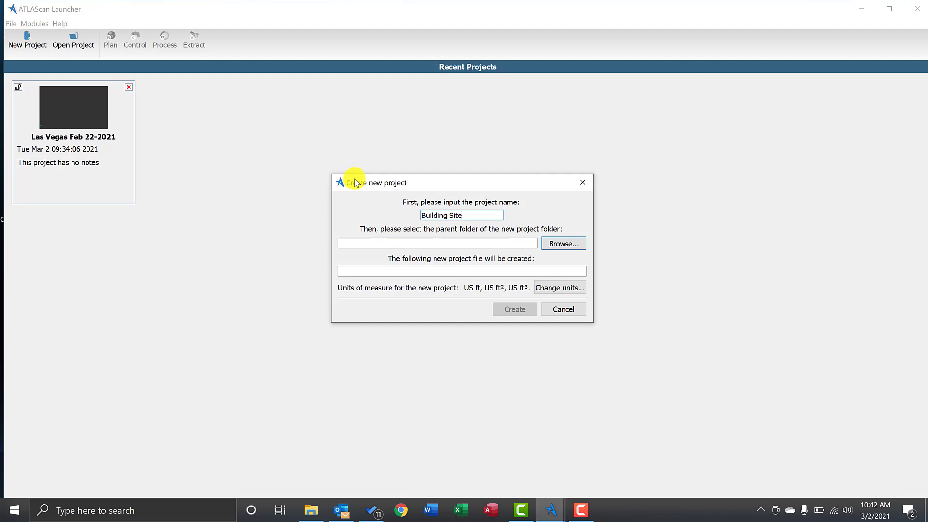
pyautogui.click(563, 244)
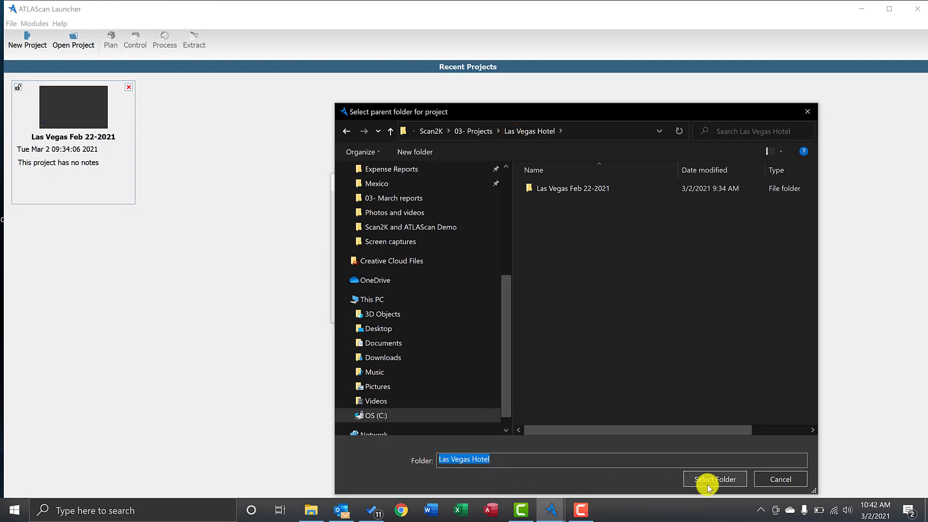
pyautogui.click(714, 479)
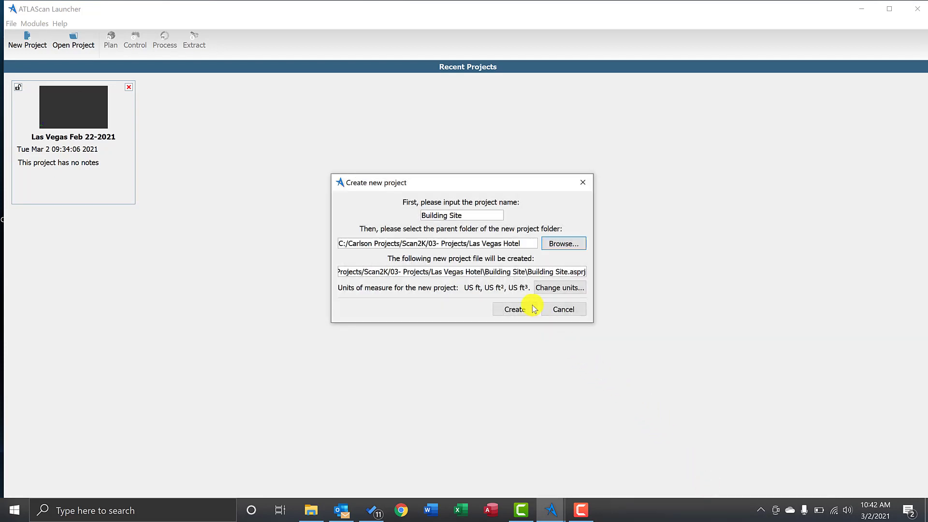
pyautogui.click(558, 288)
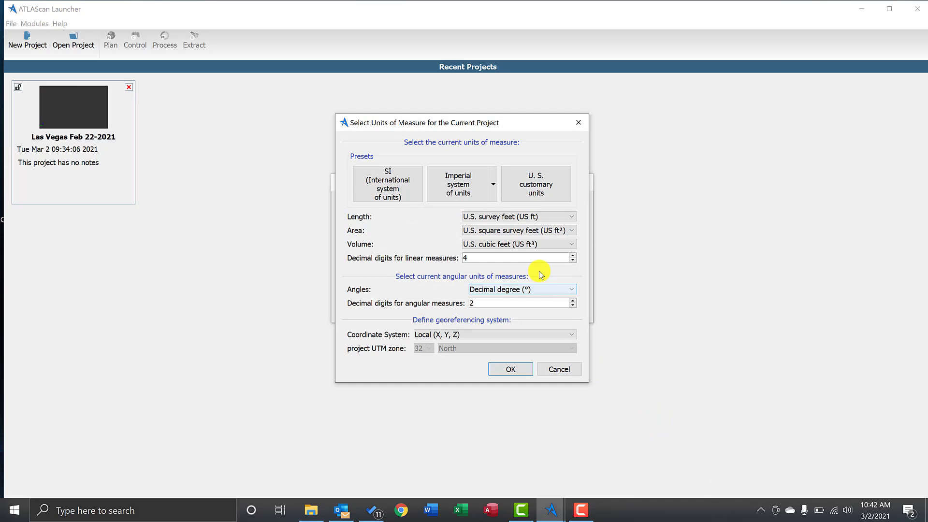
# Step: Apply the U.S. customary units preset as the project's units of measure
pyautogui.click(535, 184)
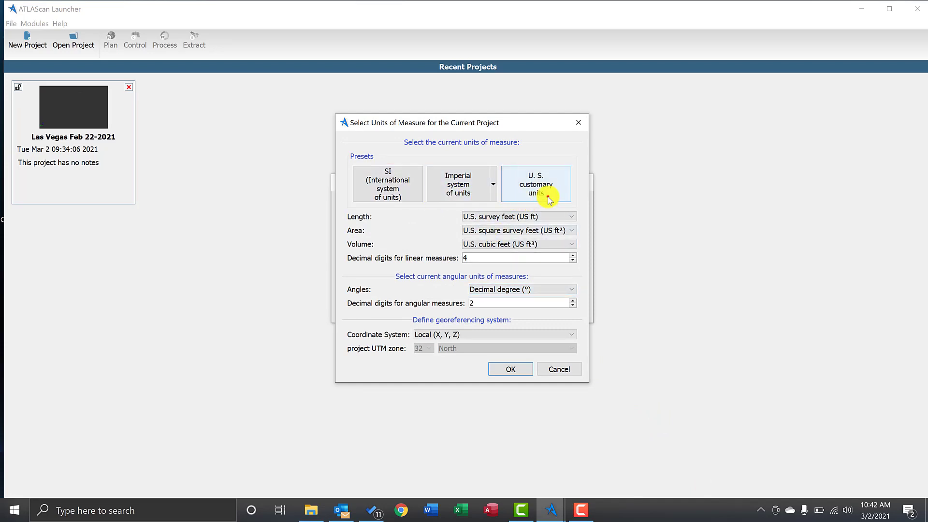
pyautogui.click(510, 369)
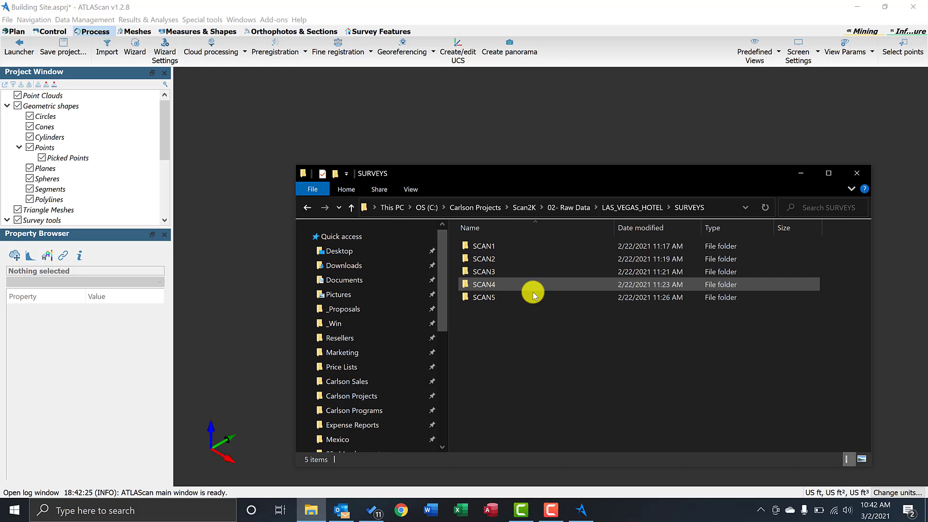
# Step: Add all SCAN folders to the Polaris import, preview SCAN1, and select all five surveys
pyautogui.press('ctrl+a')
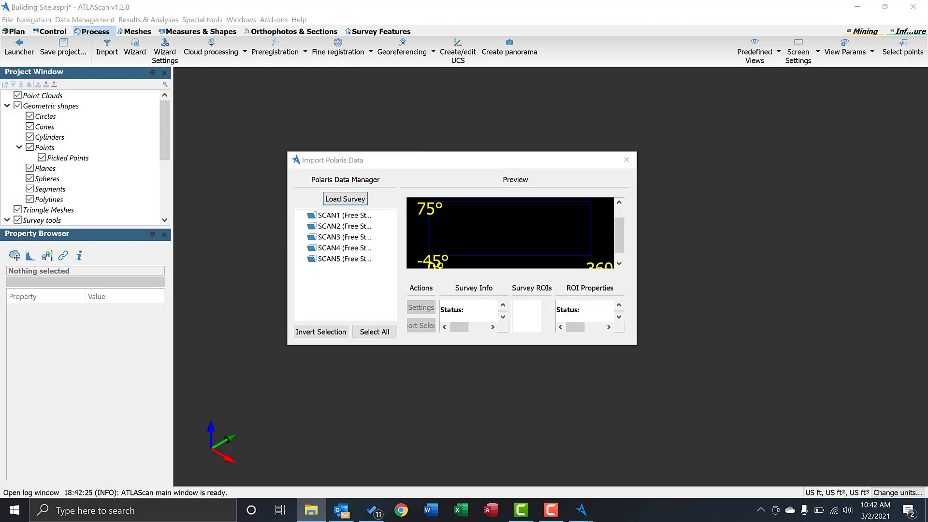
pyautogui.click(328, 214)
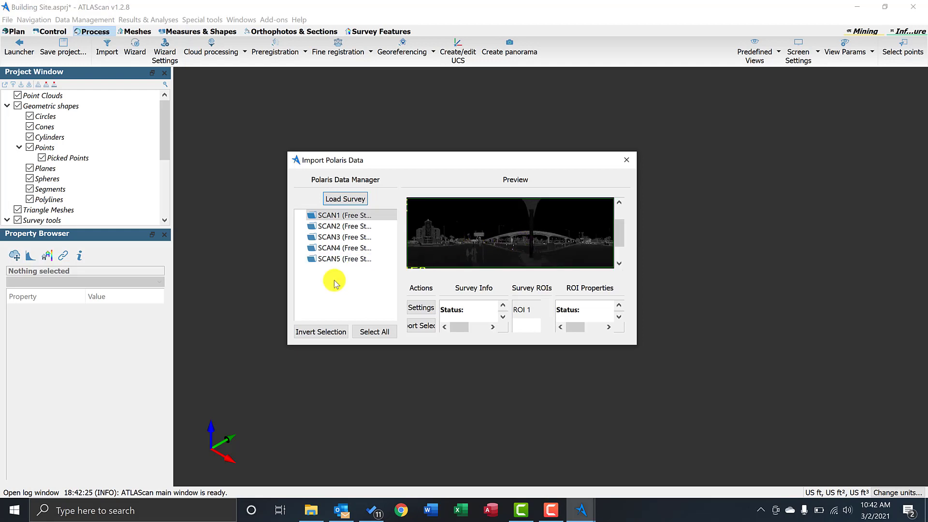
pyautogui.click(375, 332)
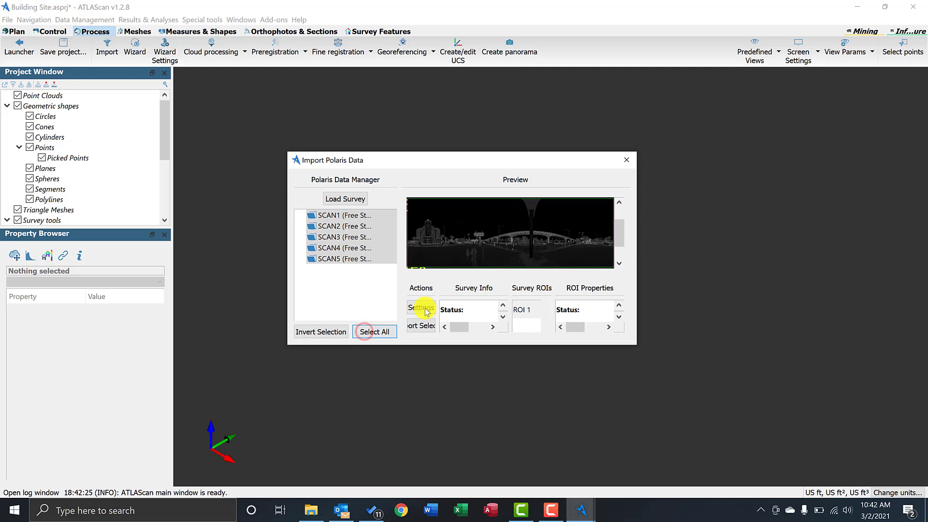
# Step: Set import options to main return only, taking the last return as main
pyautogui.click(421, 307)
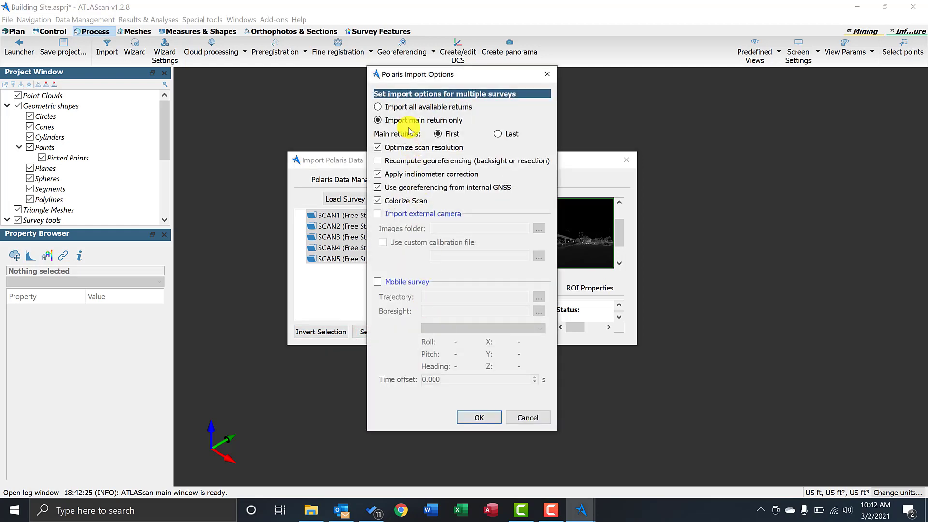
pyautogui.click(498, 134)
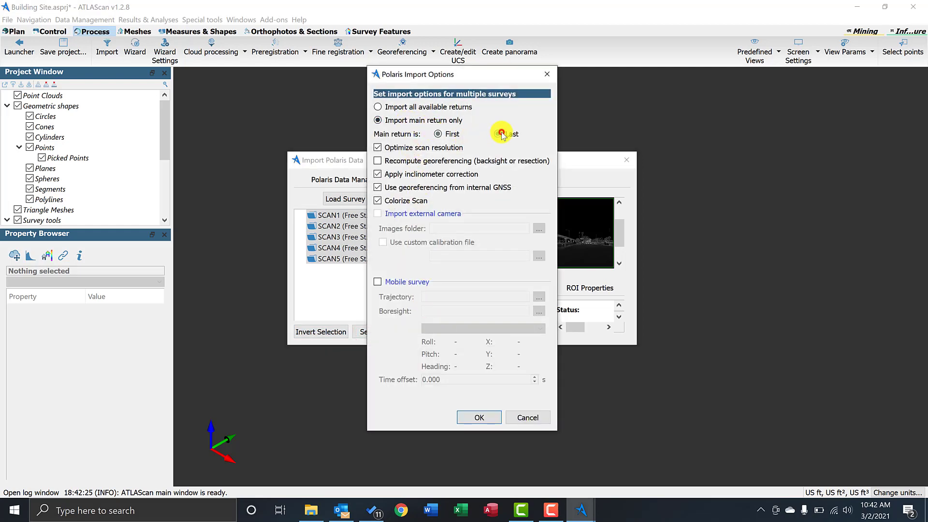
pyautogui.click(498, 133)
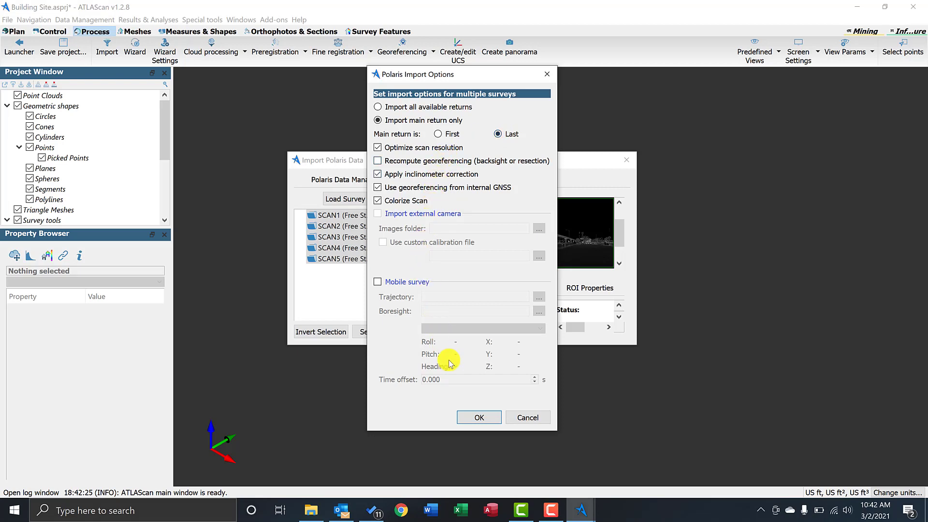
pyautogui.click(479, 418)
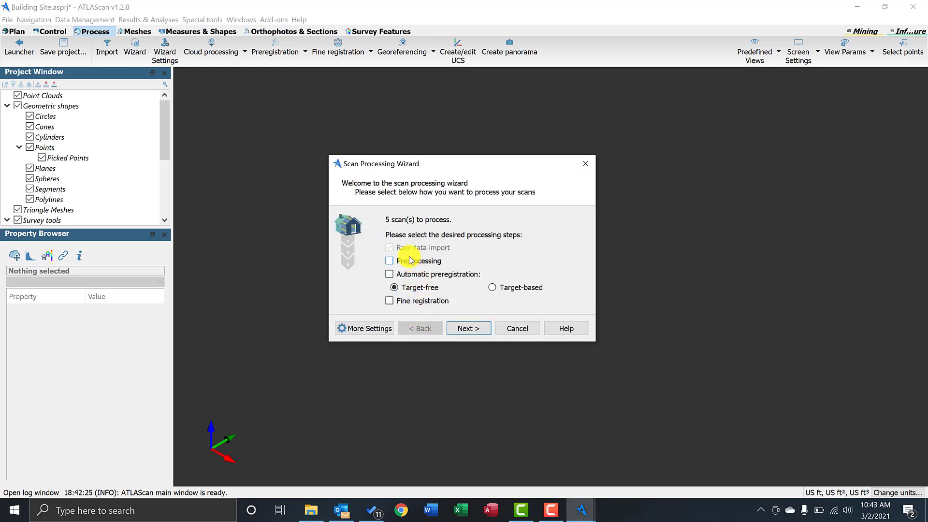
# Step: Tick Preprocessing, target-free Automatic preregistration and Fine registration in the wizard
pyautogui.click(389, 261)
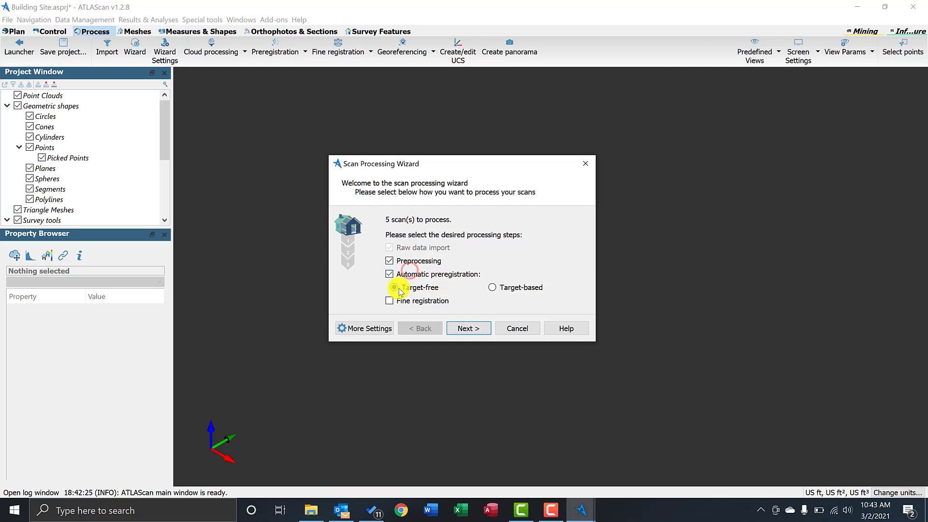
pyautogui.click(388, 301)
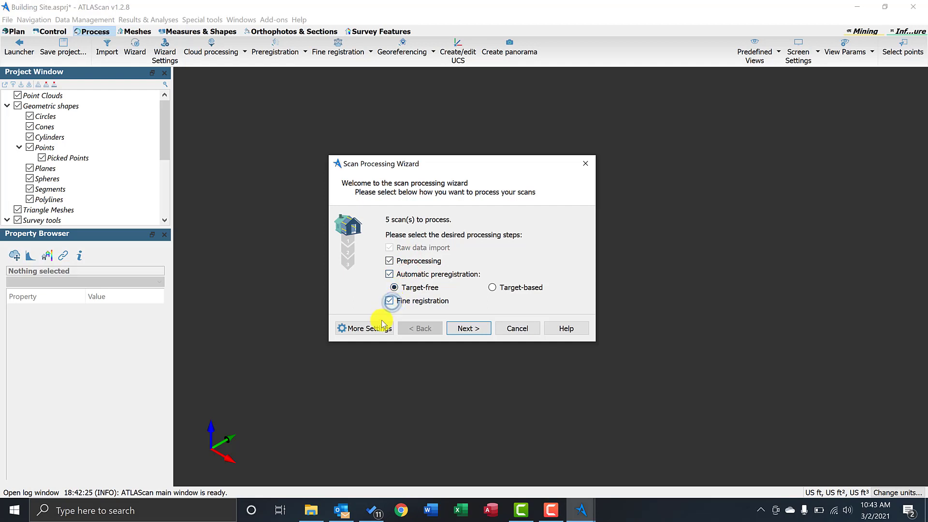
pyautogui.click(363, 329)
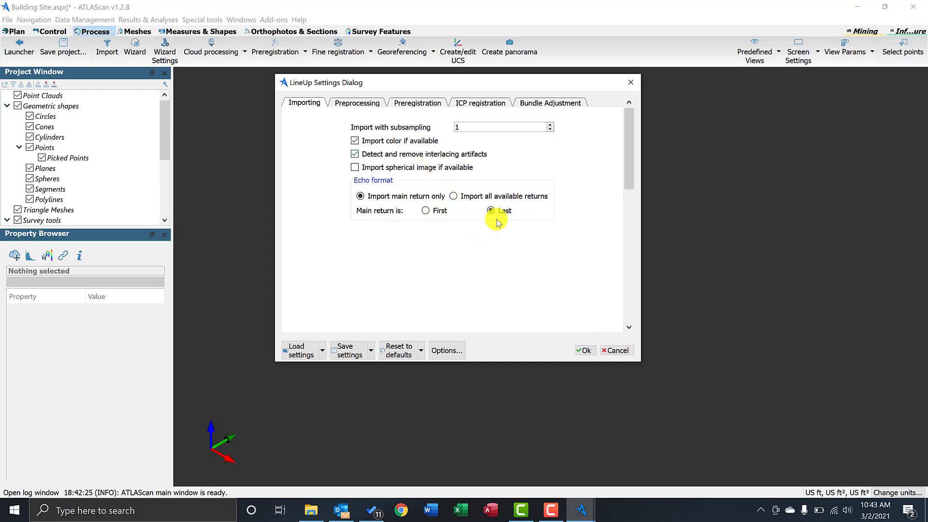
# Step: Enable Range spikes removal in the Preprocessing settings
pyautogui.click(355, 103)
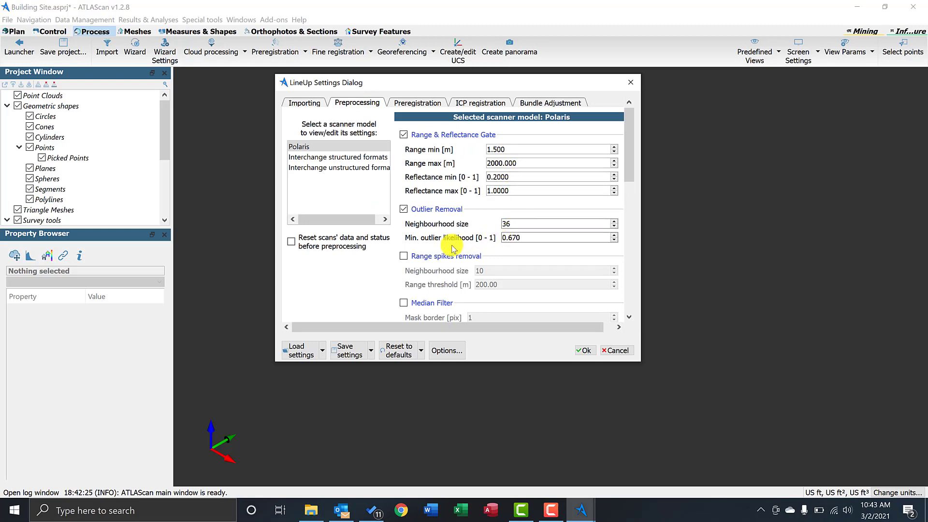
pyautogui.click(403, 255)
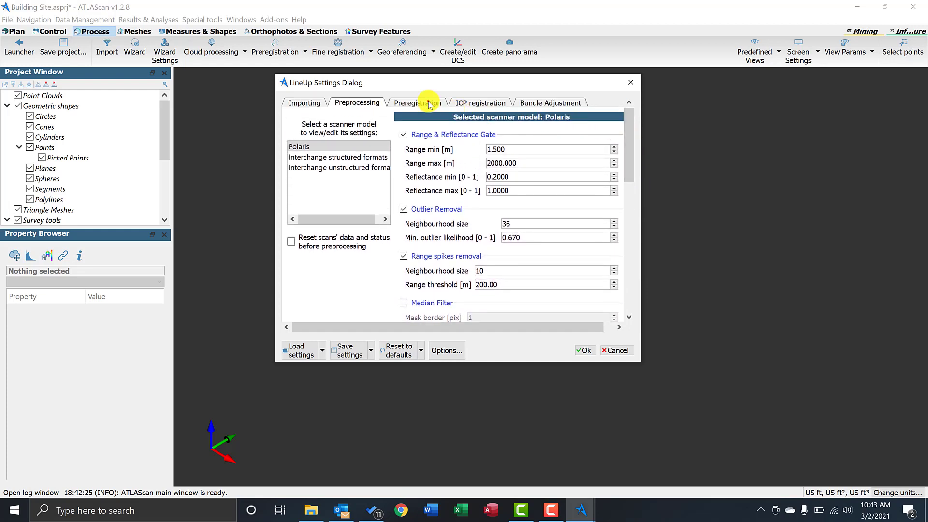
# Step: Review the Preregistration, ICP registration and Bundle Adjustment settings and save them
pyautogui.click(418, 102)
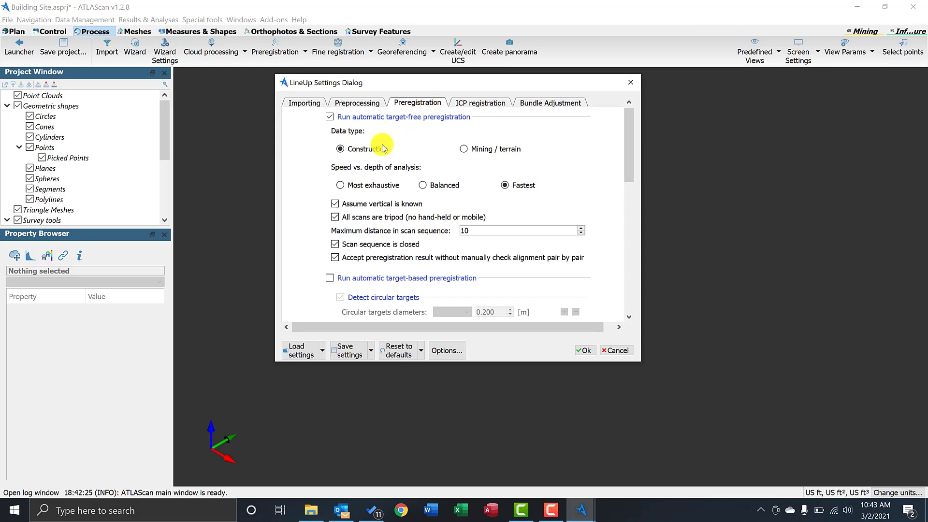
pyautogui.moveTo(518, 192)
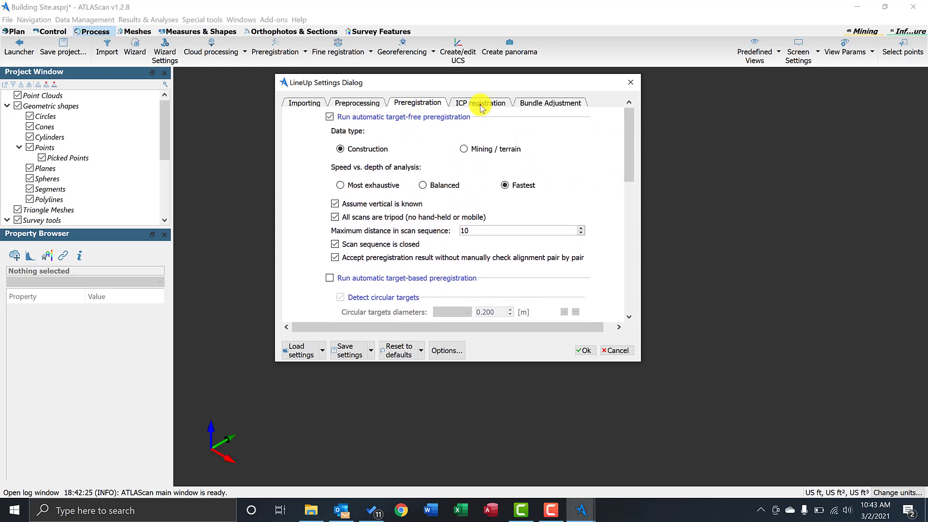
pyautogui.click(480, 103)
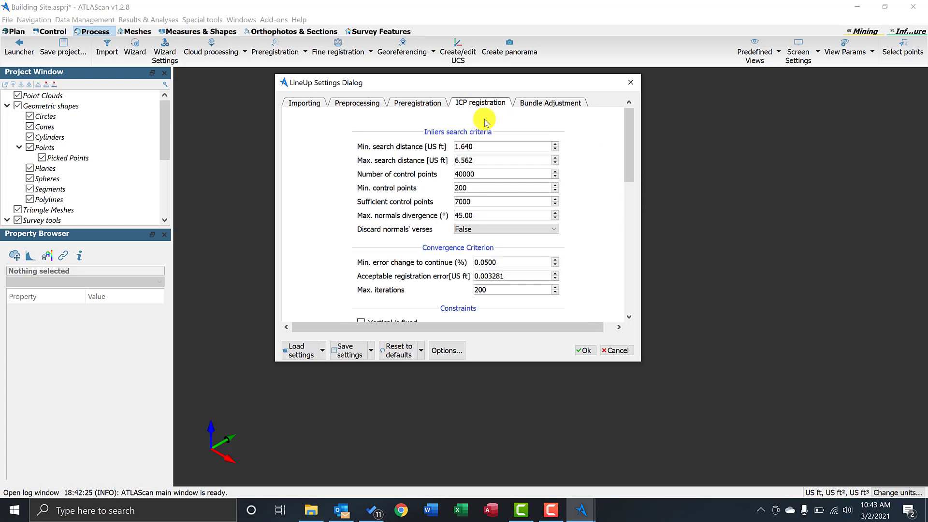
pyautogui.click(550, 103)
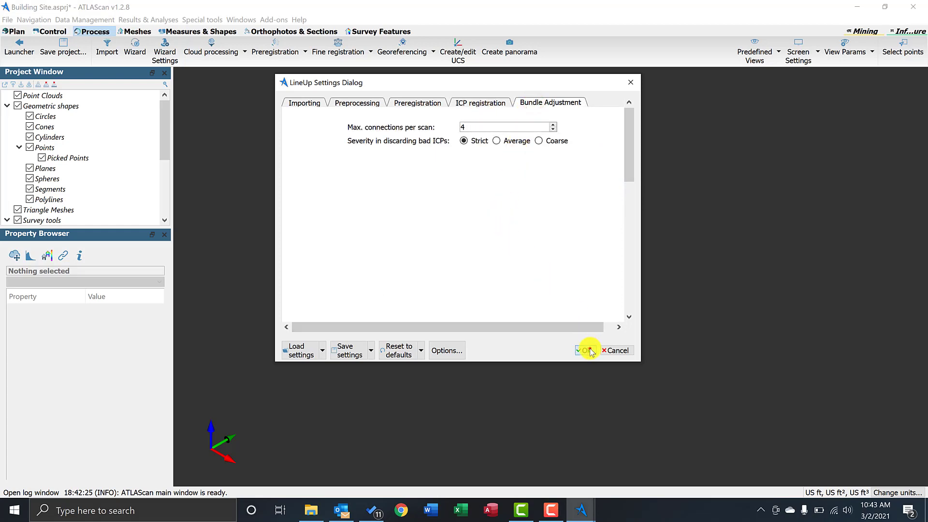
pyautogui.click(585, 350)
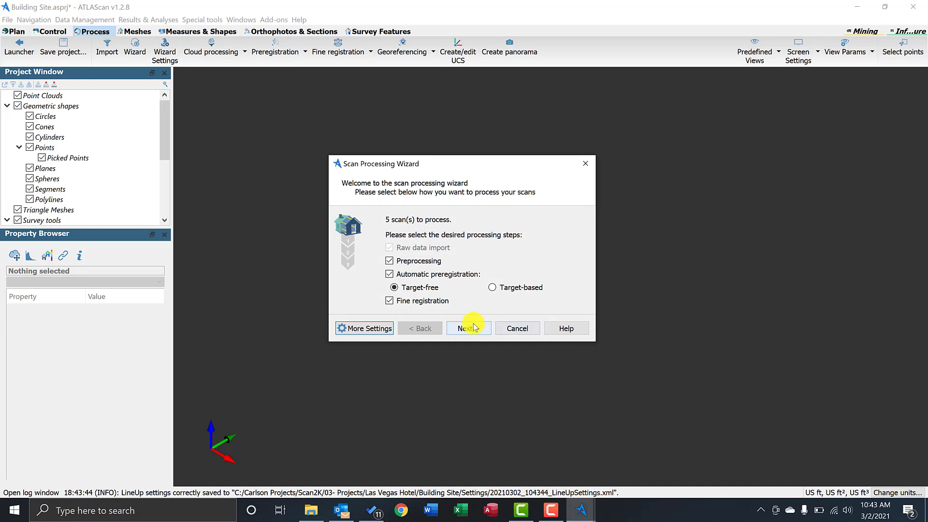
# Step: Confirm SCAN1 as reference with the others moving, review settings and start processing
pyautogui.click(469, 328)
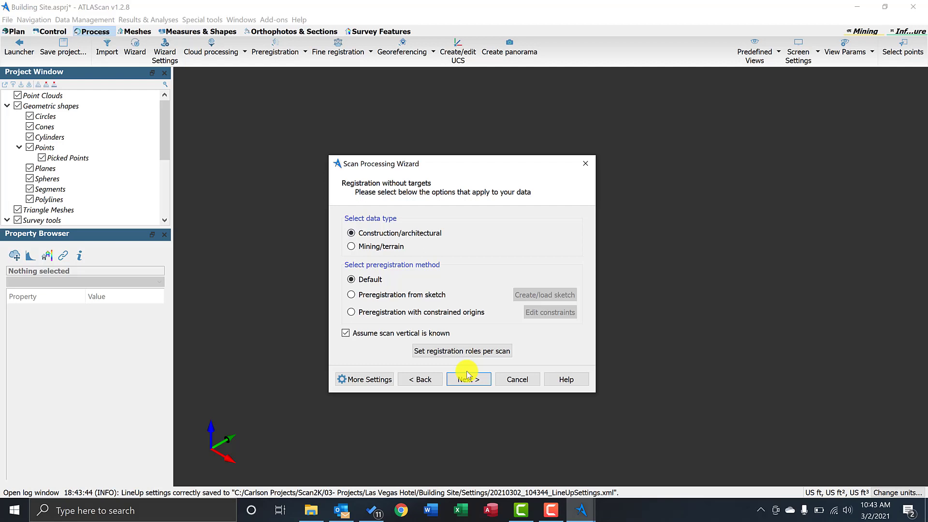
pyautogui.click(468, 379)
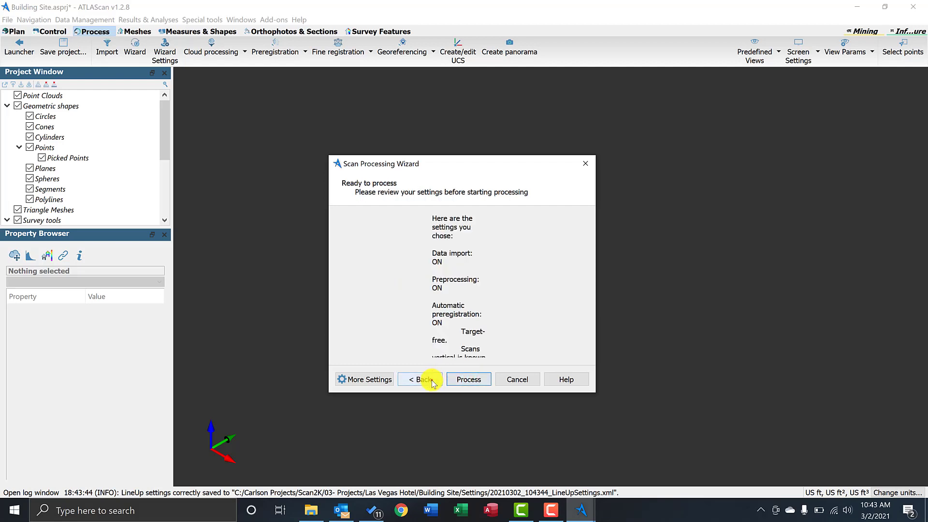
pyautogui.click(419, 379)
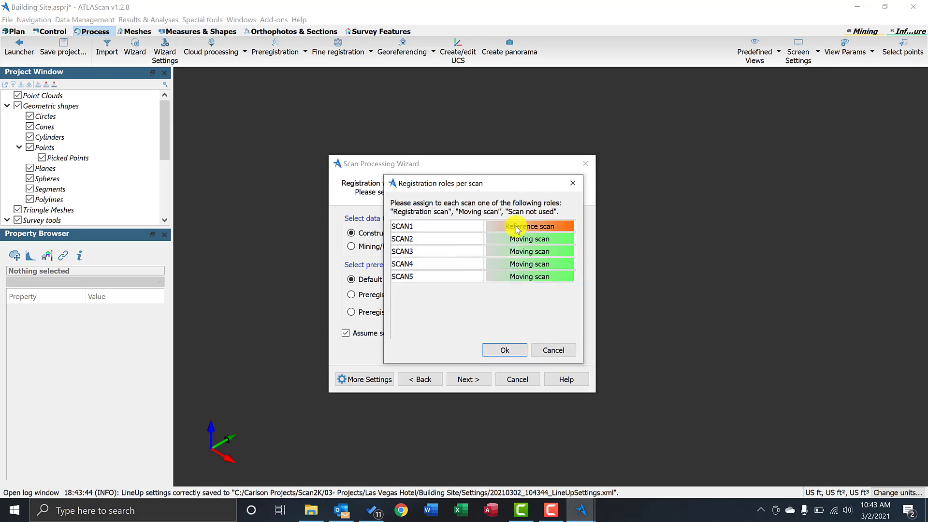
pyautogui.click(505, 350)
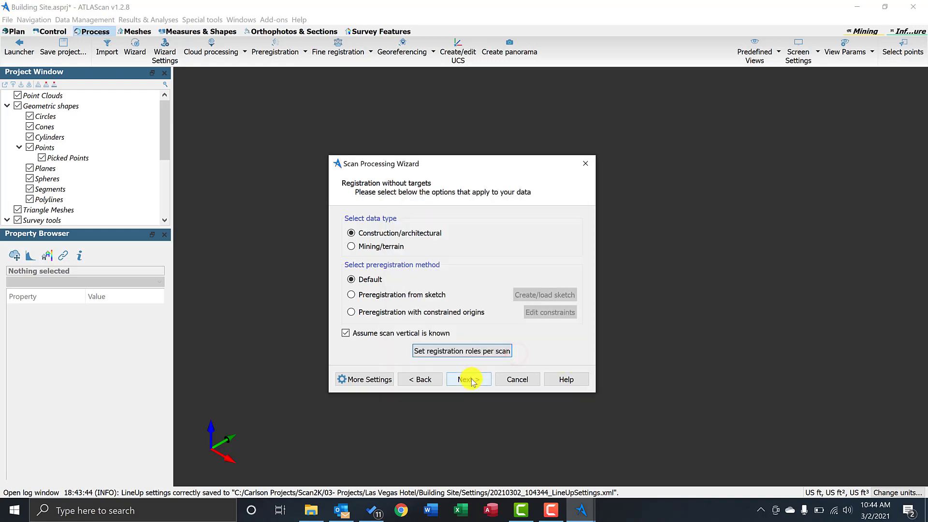
pyautogui.click(468, 378)
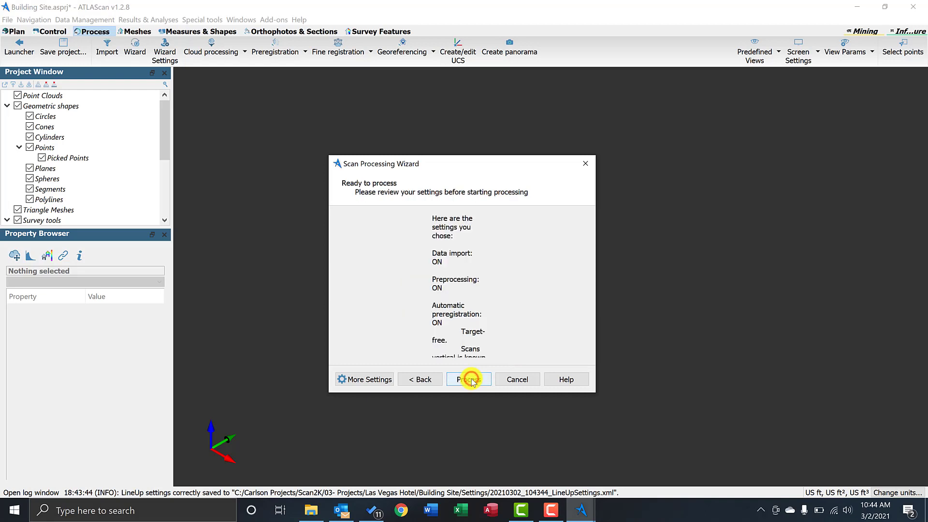
pyautogui.click(468, 379)
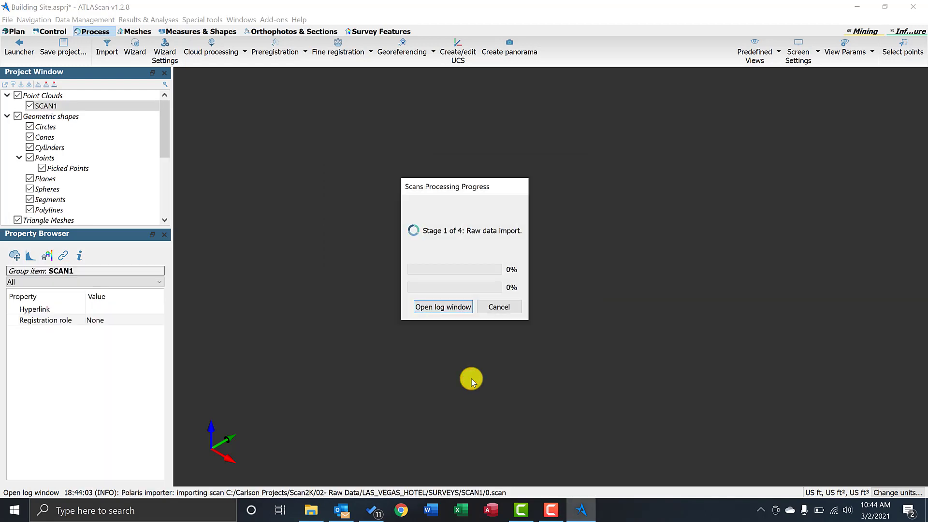
pyautogui.moveTo(470, 378)
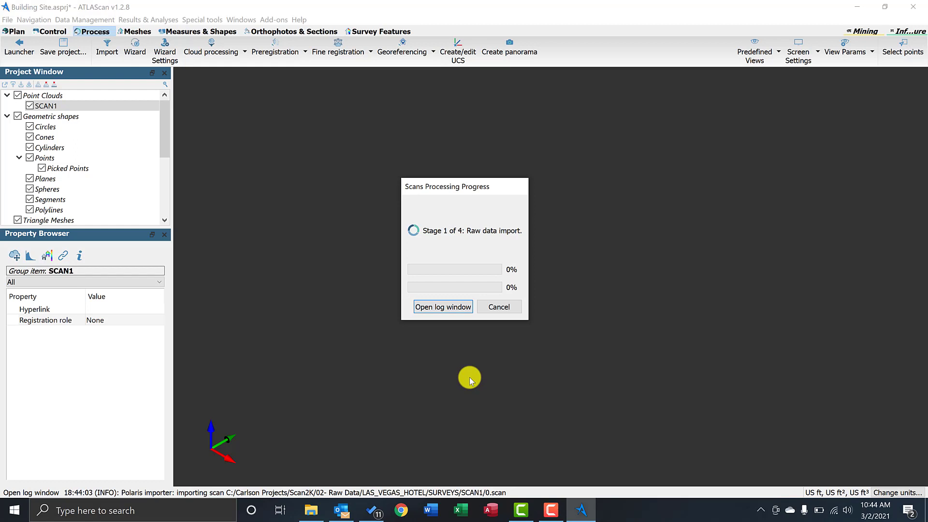
pyautogui.moveTo(442, 307)
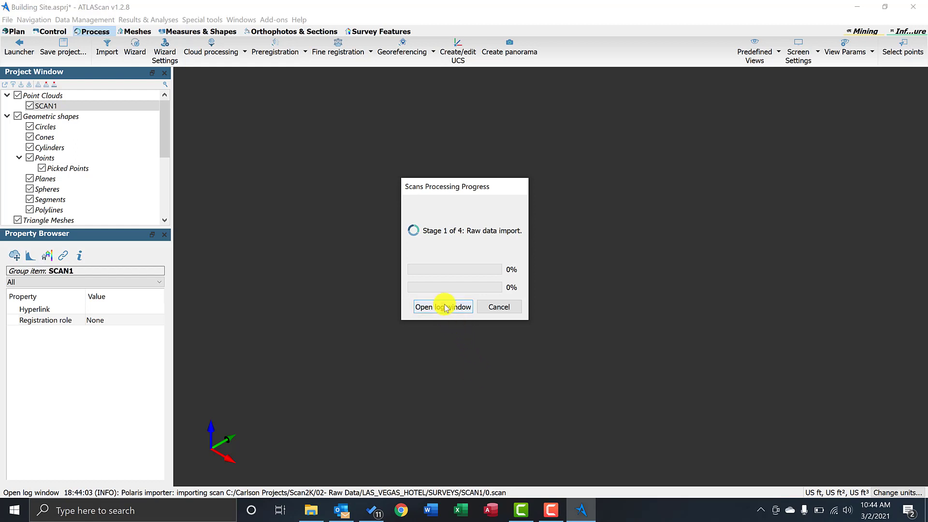
# Step: Show the processing log to monitor the import and registration of the scans
pyautogui.click(442, 307)
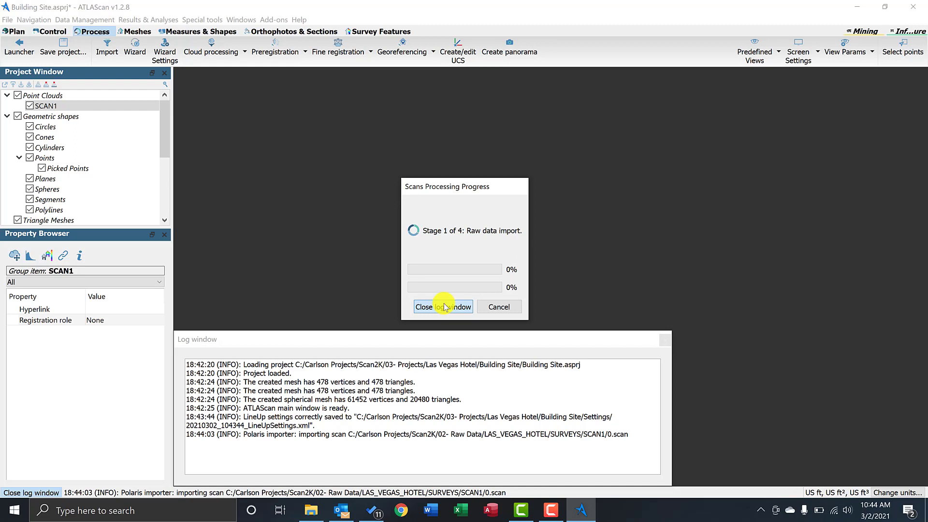
pyautogui.moveTo(435, 414)
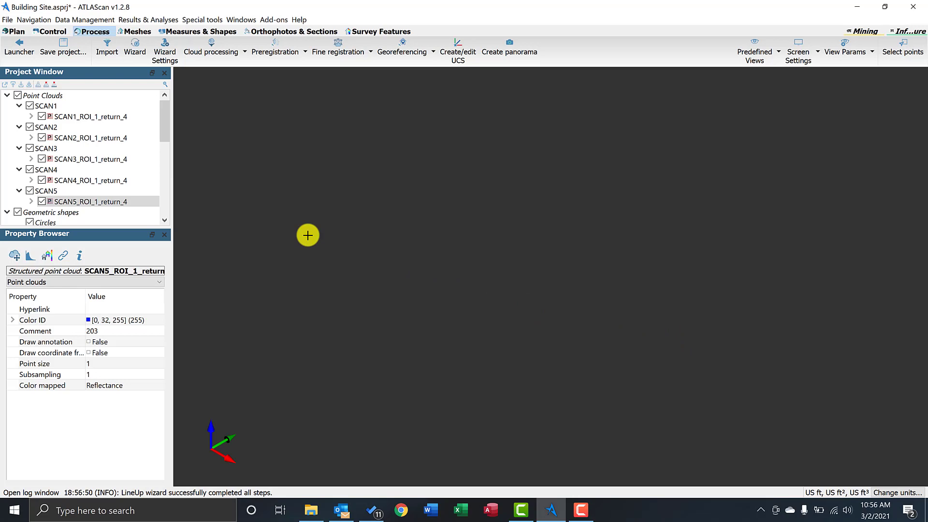
# Step: Select SCAN1_ROI_1_return_4 and show it with the Default predefined view
pyautogui.click(44, 149)
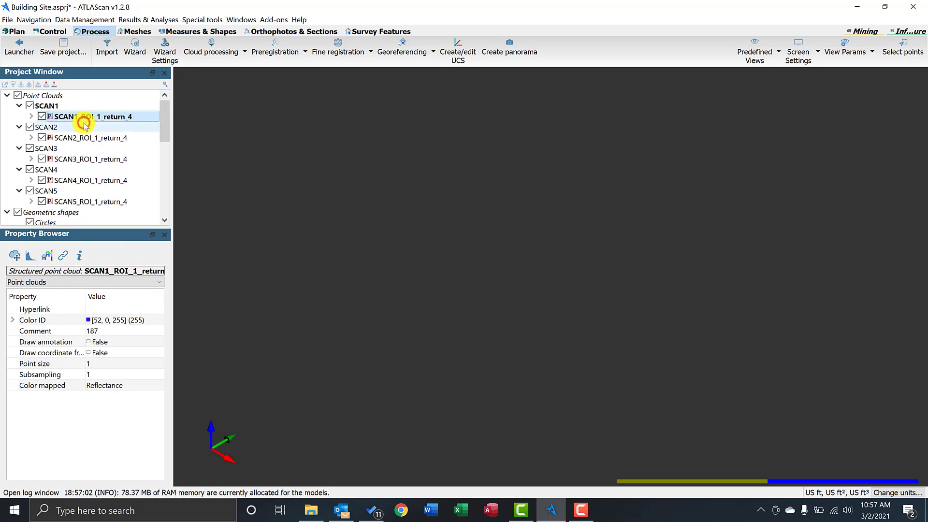
pyautogui.moveTo(752, 51)
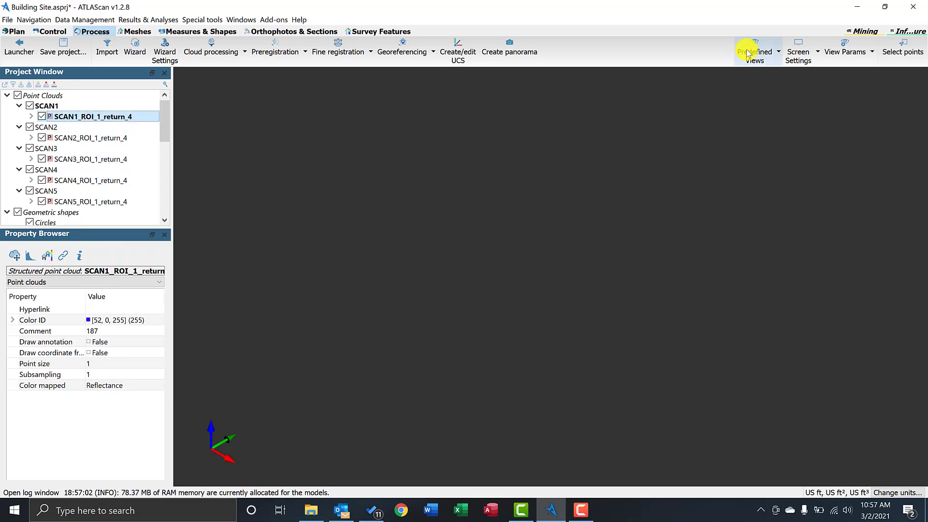
pyautogui.click(754, 51)
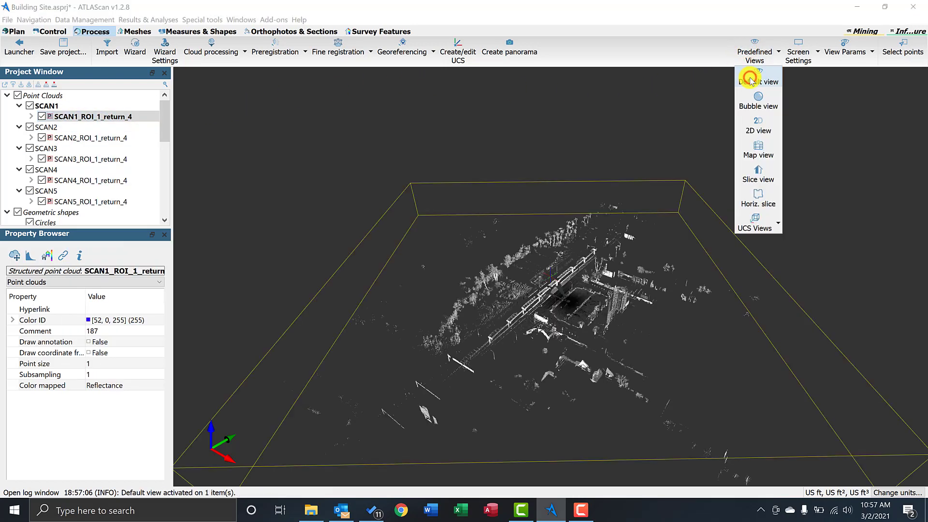
pyautogui.click(758, 98)
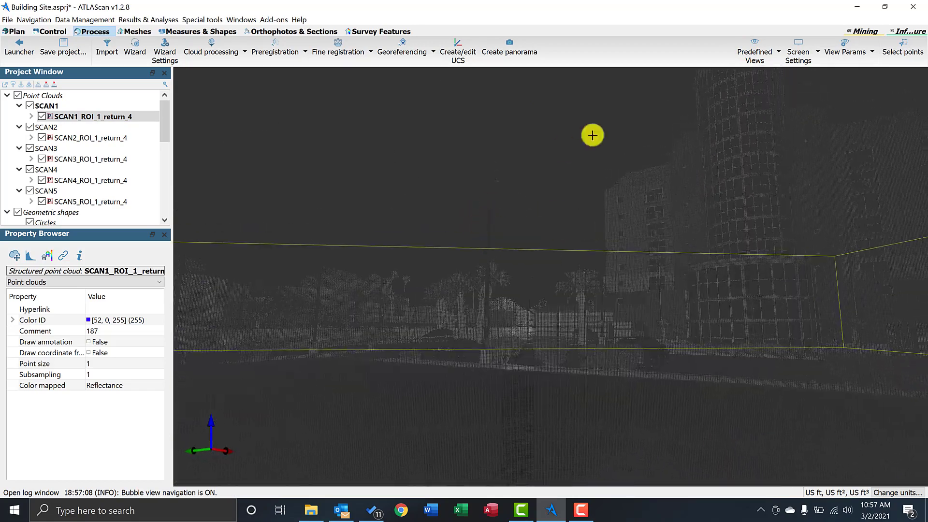
pyautogui.click(754, 46)
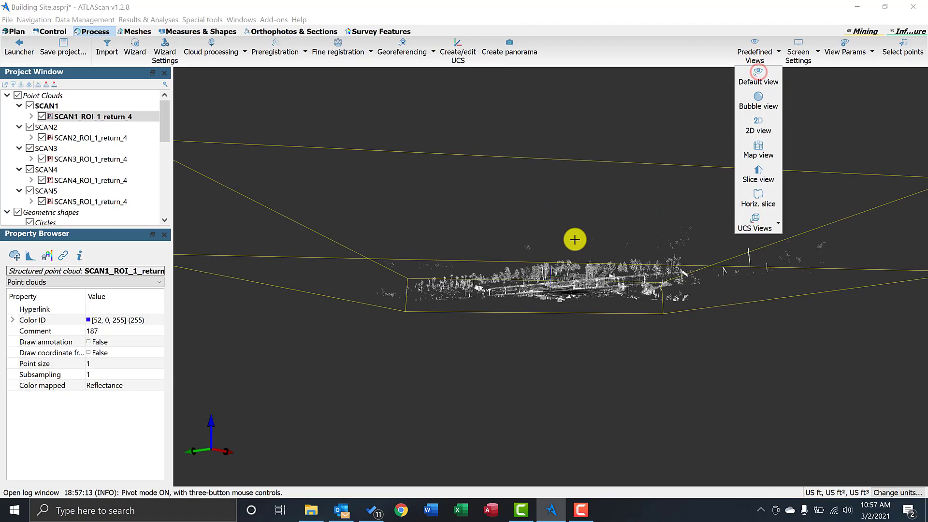
pyautogui.click(757, 77)
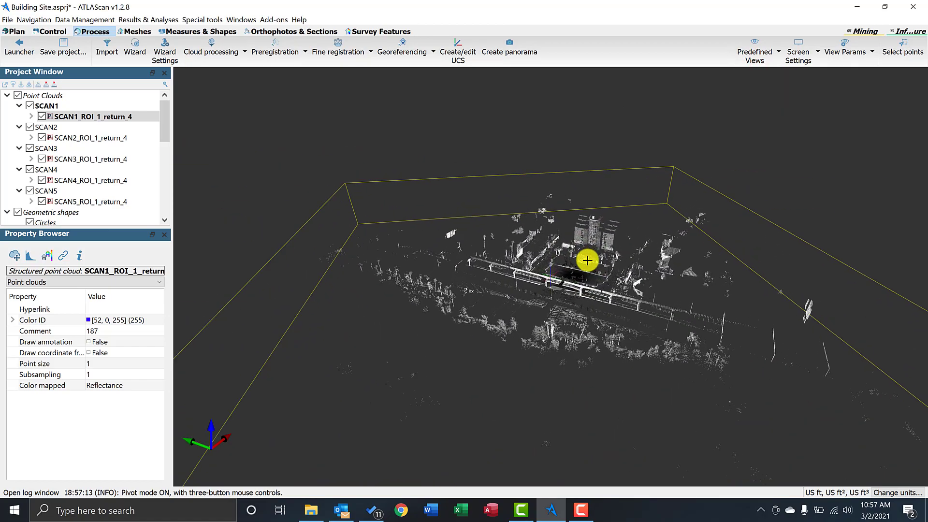
pyautogui.moveTo(586, 259); pyautogui.dragTo(563, 260)
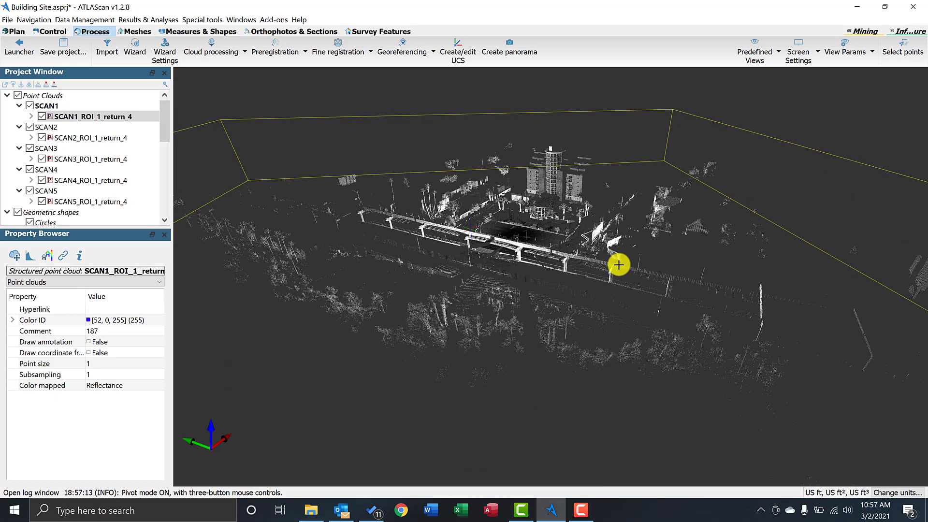
pyautogui.click(74, 138)
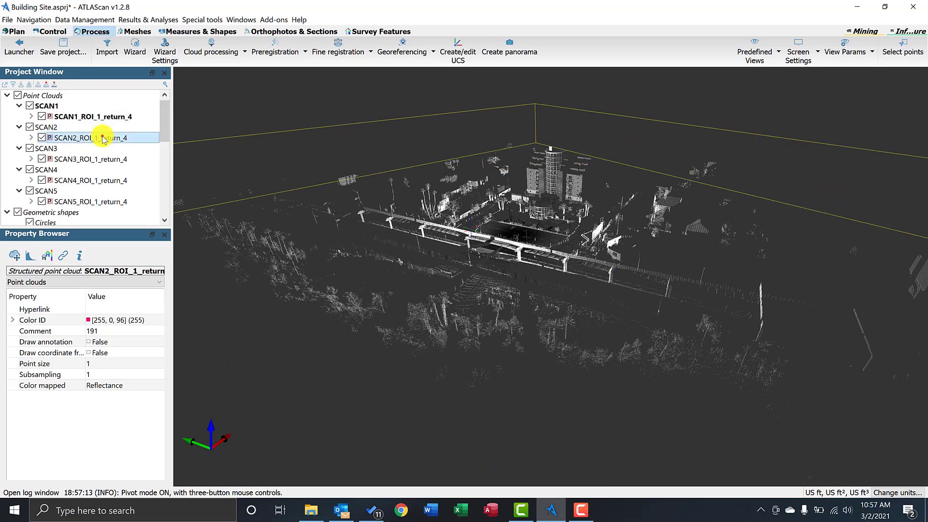
# Step: Load the SCAN2–SCAN5 point clouds alongside the first scan
pyautogui.click(91, 201)
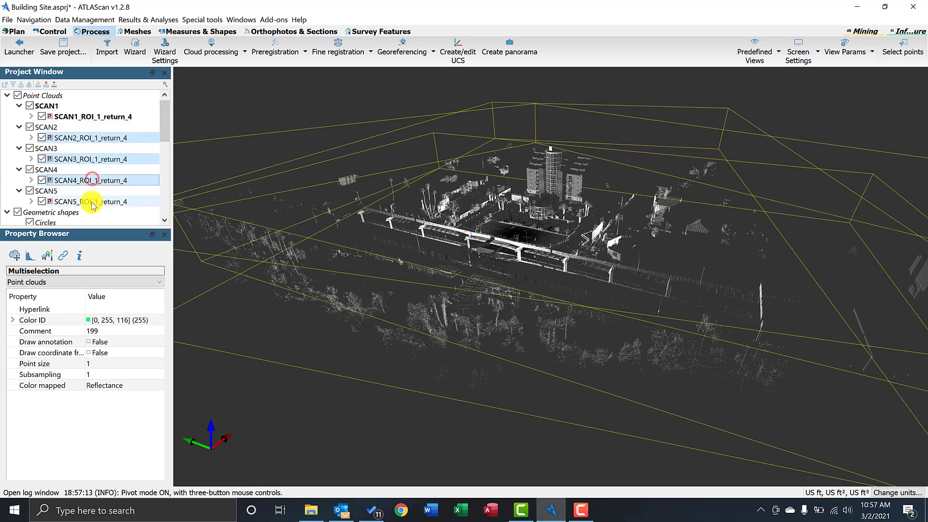
pyautogui.rightClick(92, 201)
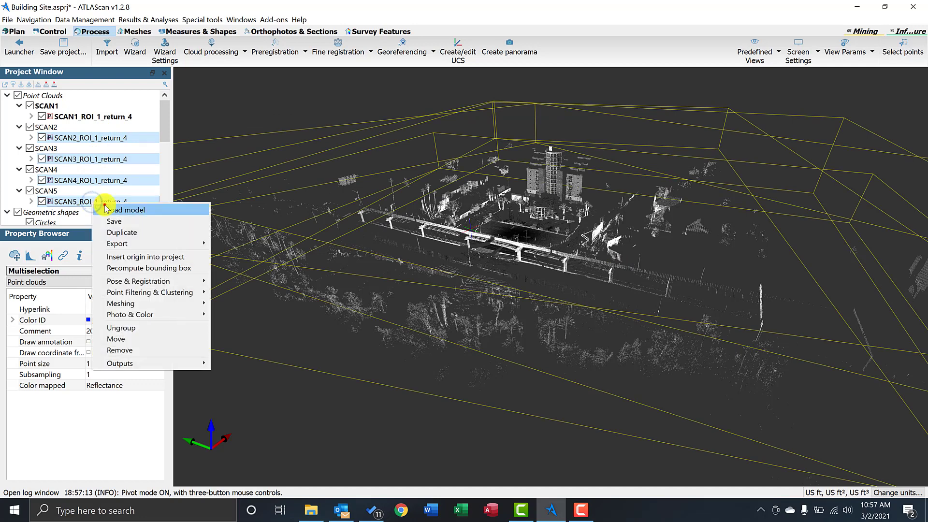
pyautogui.click(127, 210)
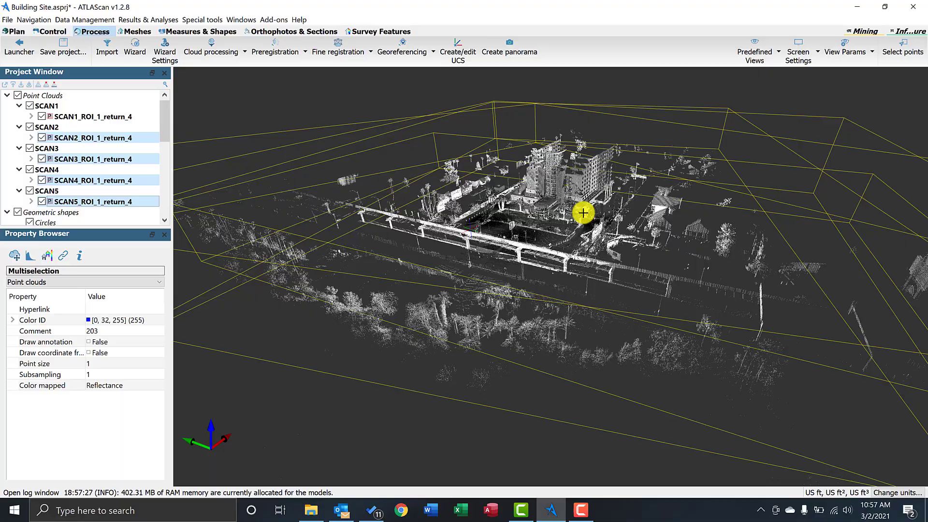
# Step: Orbit and zoom over the hotel site, then add SCAN1's cloud to the selection
pyautogui.moveTo(582, 212); pyautogui.dragTo(563, 215)
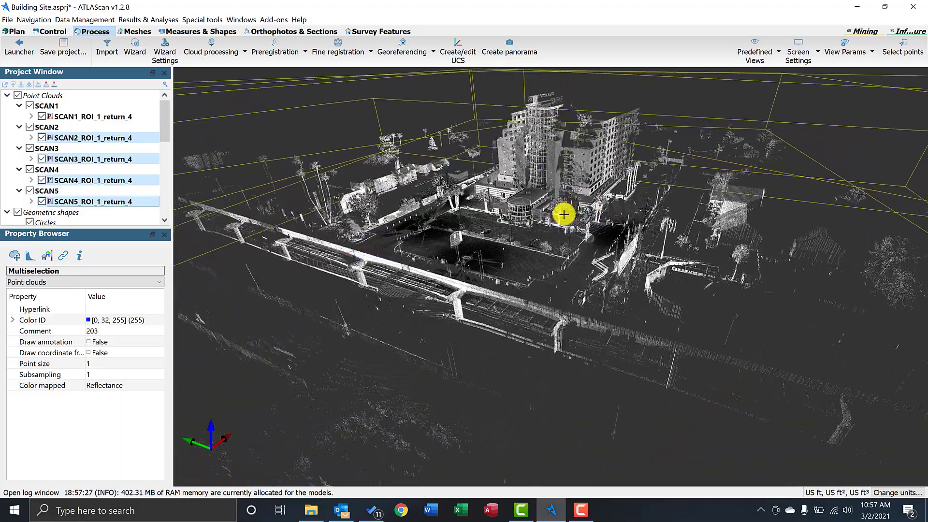
pyautogui.moveTo(562, 215); pyautogui.dragTo(633, 278)
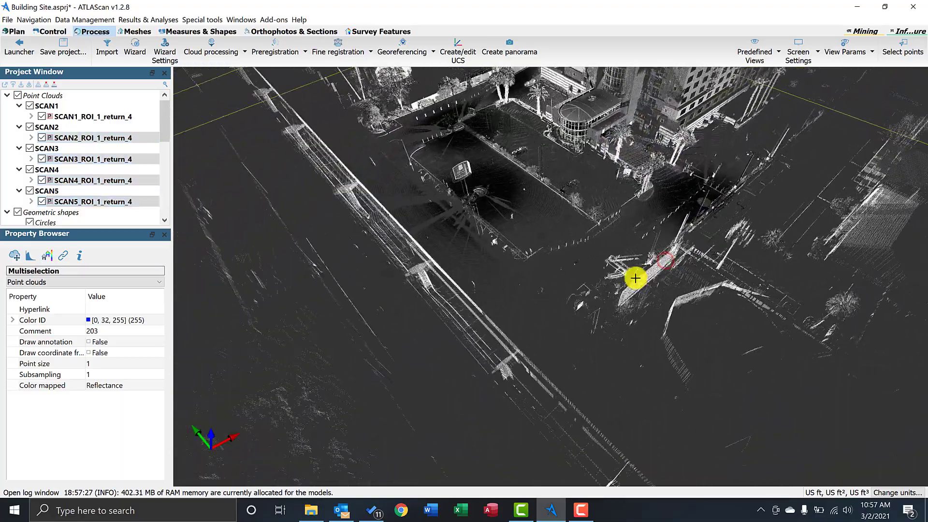
pyautogui.moveTo(634, 279); pyautogui.dragTo(677, 255)
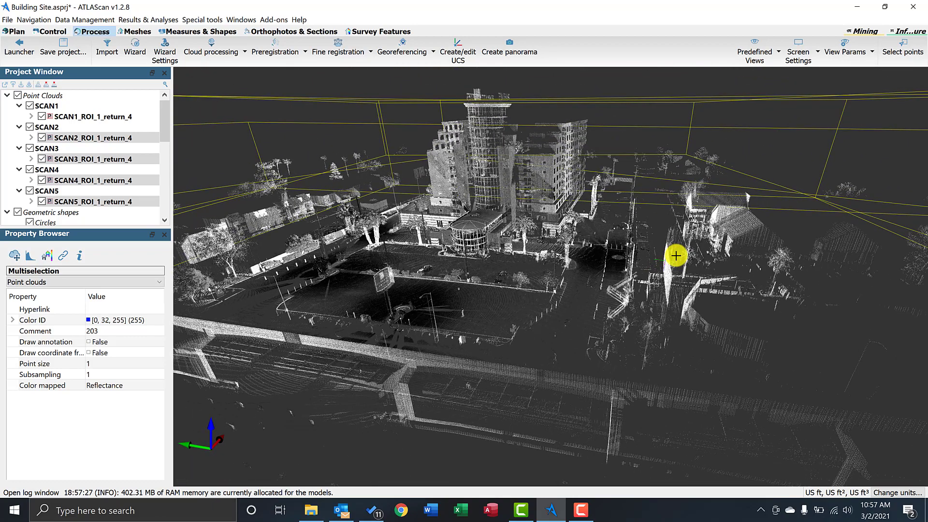
pyautogui.click(87, 116)
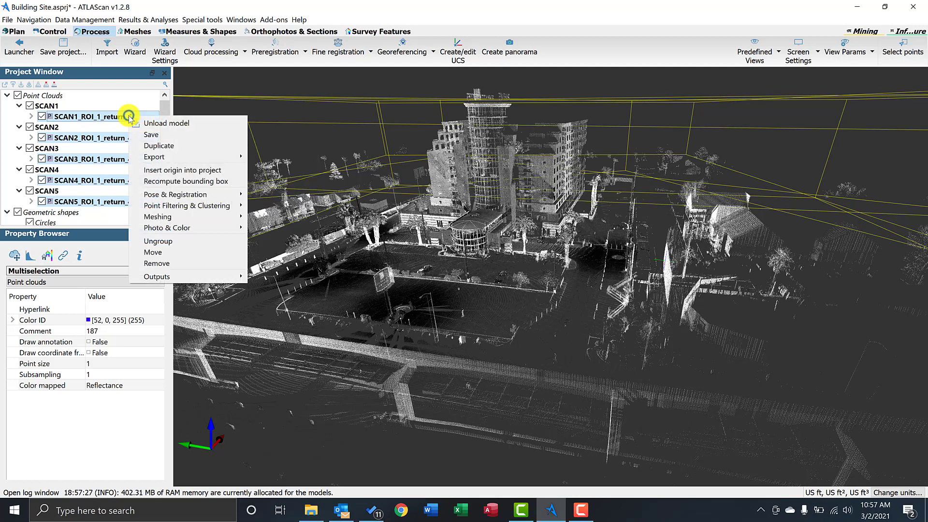
pyautogui.moveTo(187, 205)
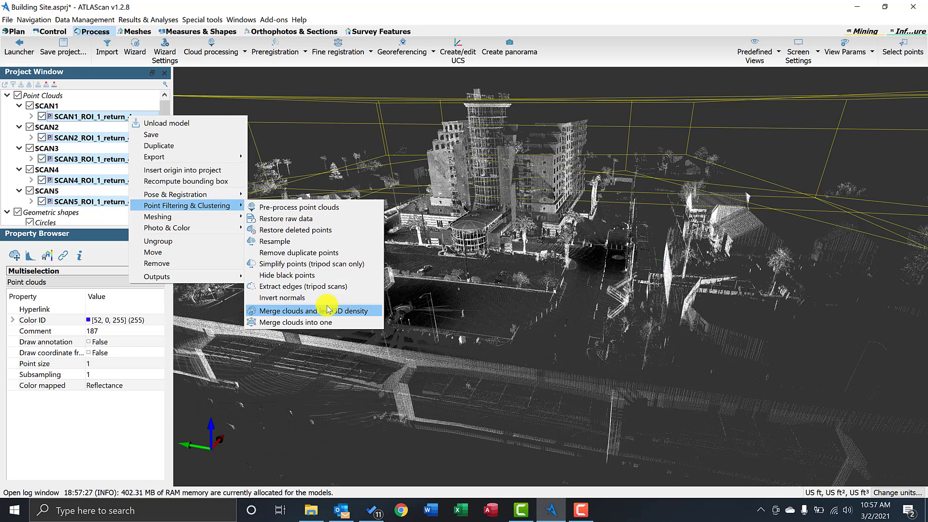
pyautogui.moveTo(326, 312)
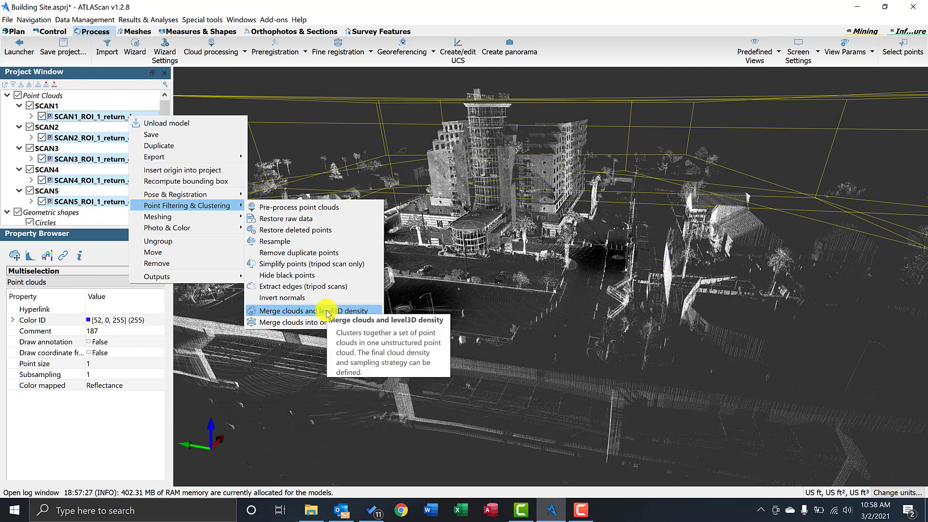
pyautogui.moveTo(323, 321)
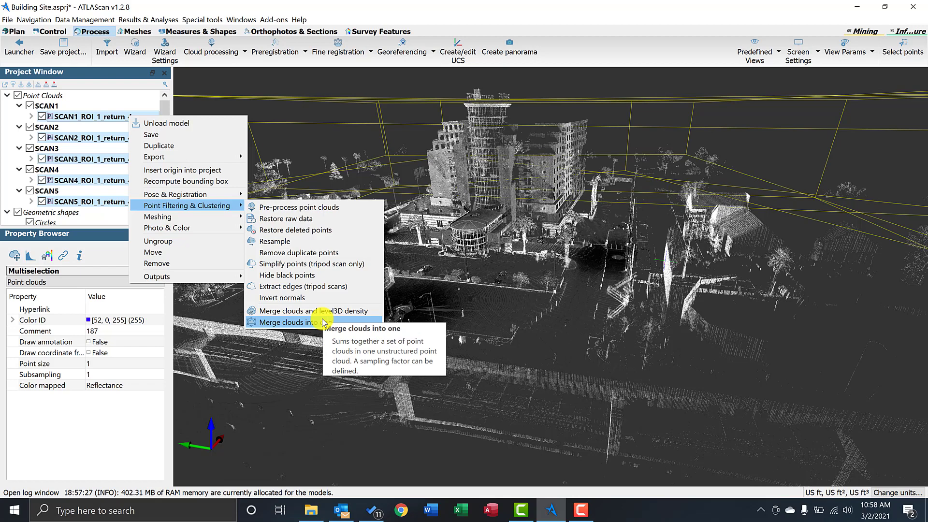
pyautogui.moveTo(323, 311)
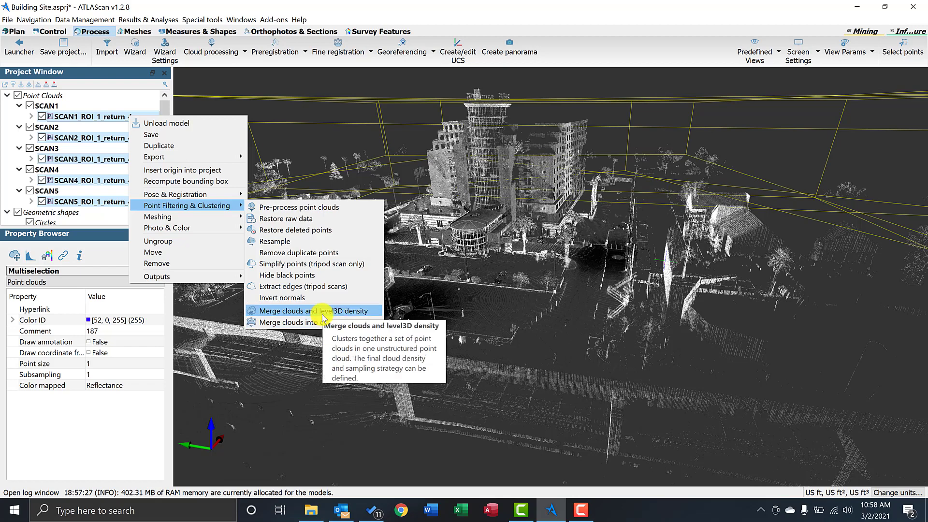
# Step: Bring up the Point clustering settings for merging the five selected scans with leveled 3D density
pyautogui.click(312, 311)
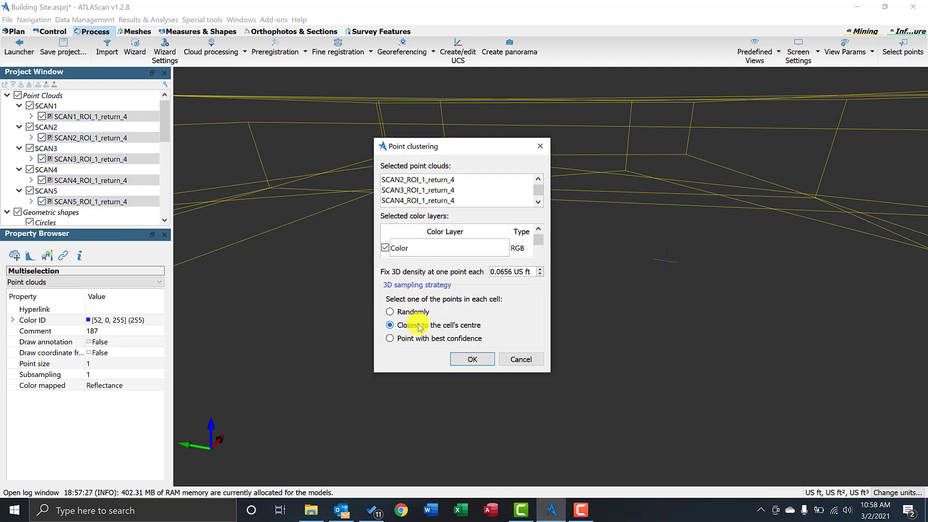
# Step: Accept the clustering settings and save the merged cloud as 'Merge site point cloud' in Unstructs
pyautogui.click(472, 358)
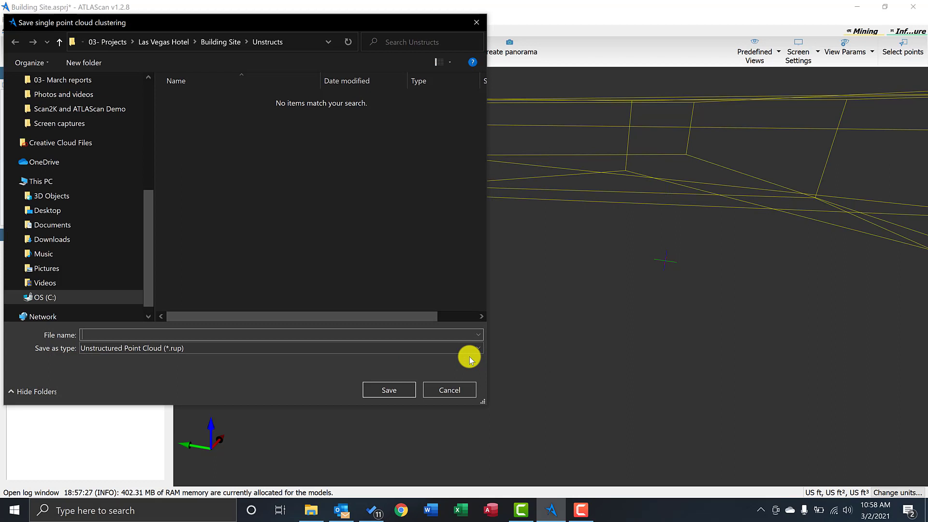
pyautogui.click(170, 336)
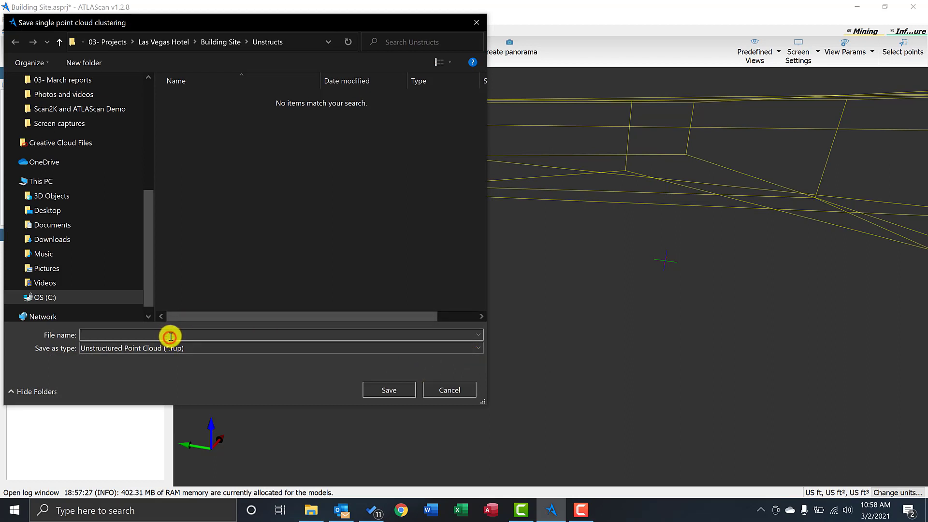
pyautogui.write('Merge site p')
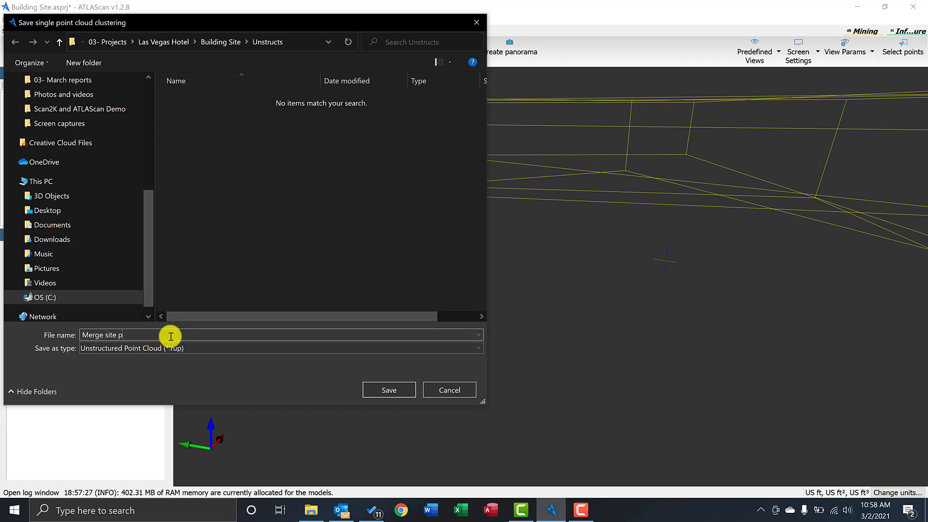
pyautogui.write('oint cloud')
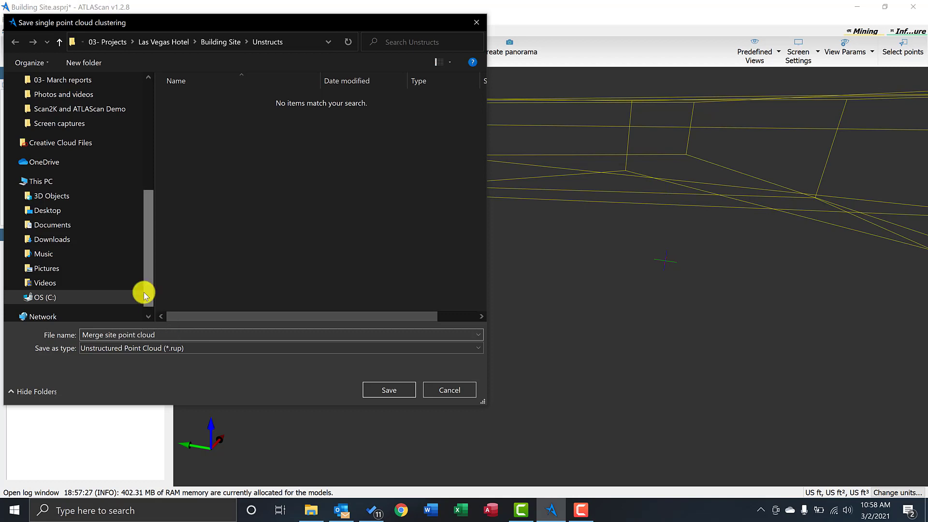
pyautogui.click(389, 389)
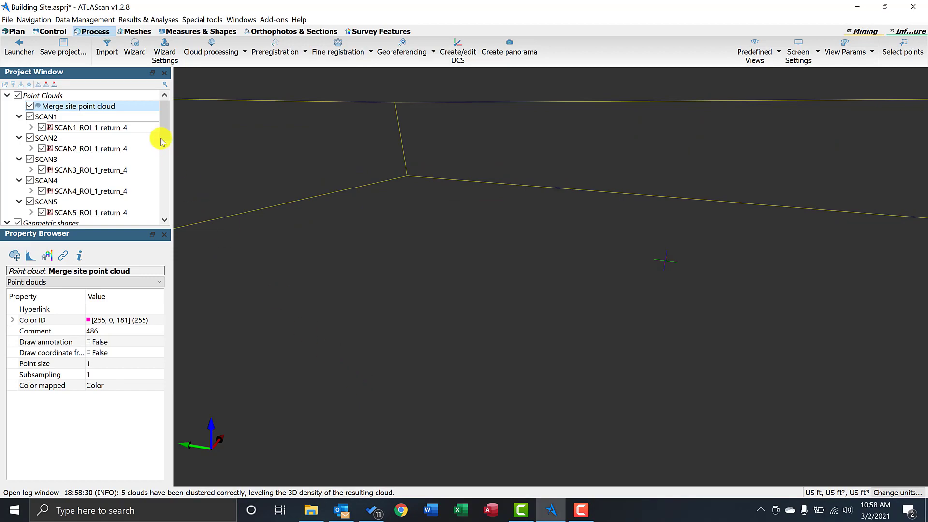
# Step: Load Merge site point cloud, preview Inclination, Confidence and Reflectance colouring, then return to true Color
pyautogui.rightClick(80, 106)
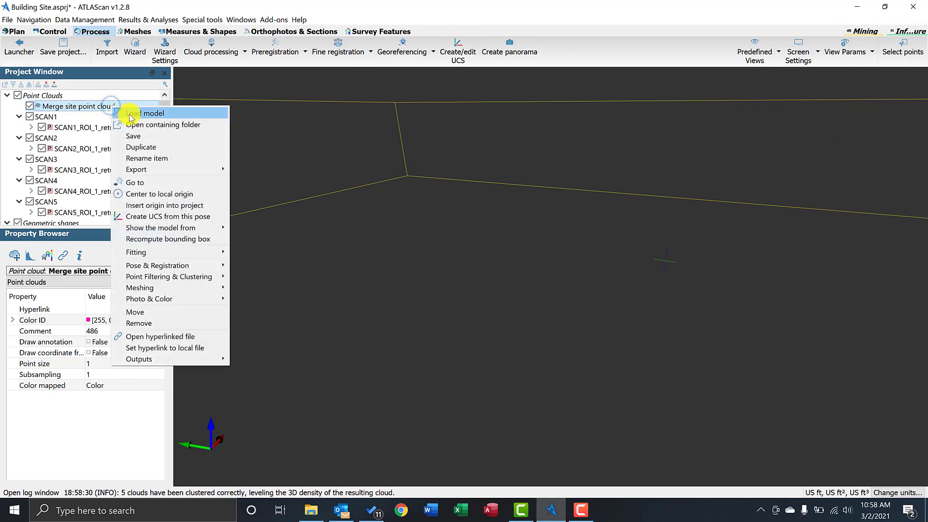
pyautogui.click(149, 112)
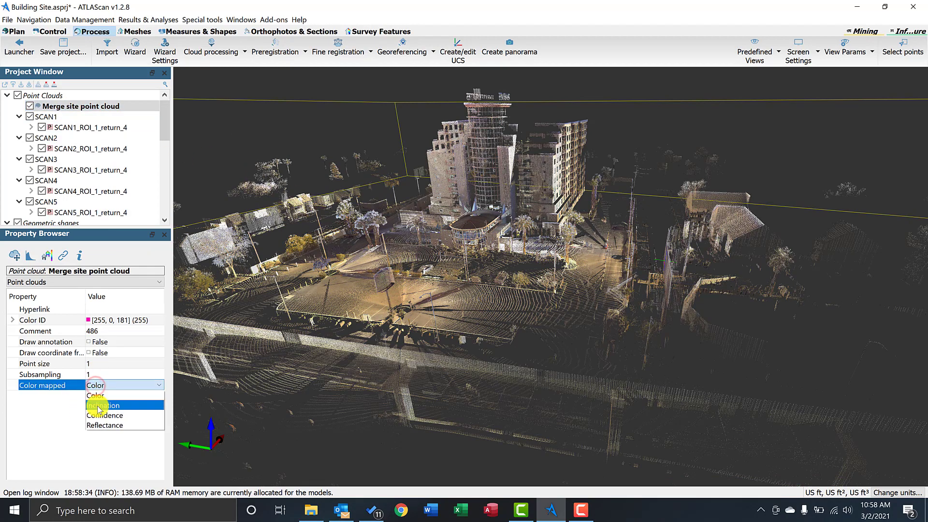
pyautogui.click(102, 404)
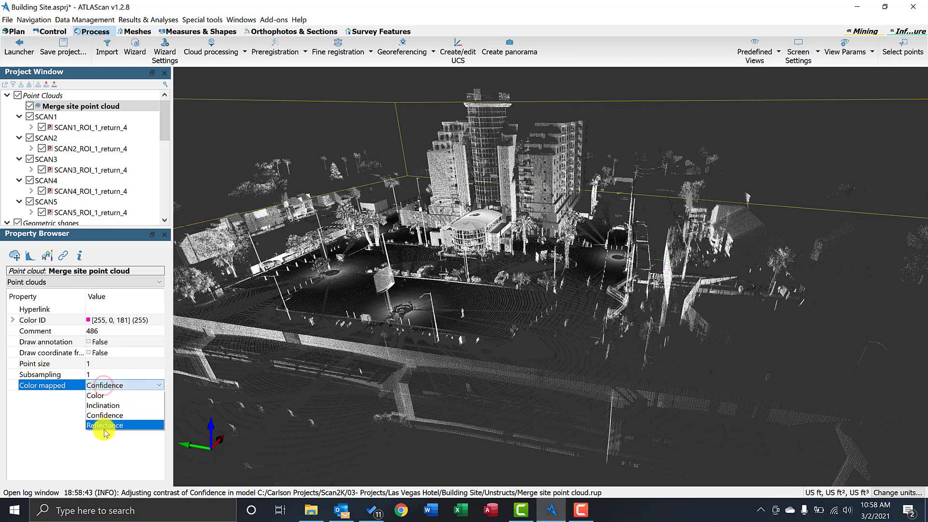
pyautogui.click(104, 425)
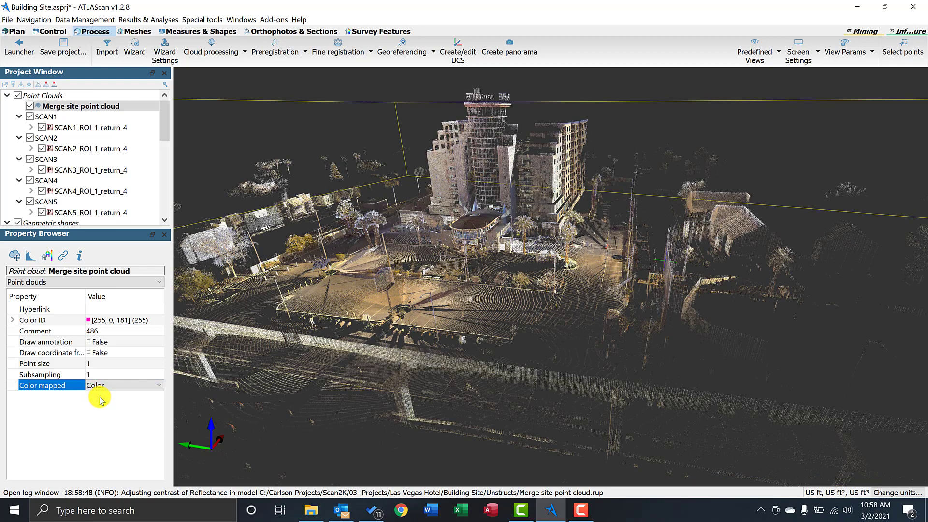
pyautogui.click(97, 106)
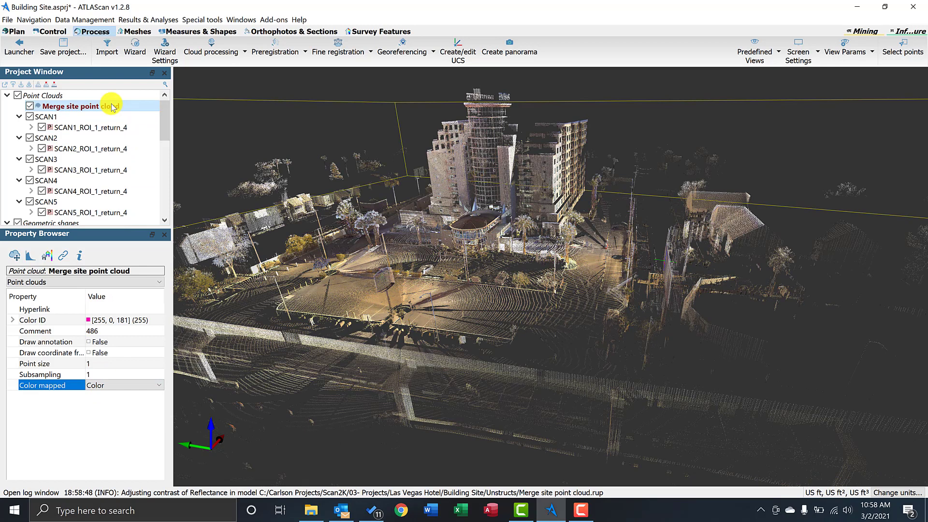
# Step: Export the merged cloud as a LAS format file to the ExpClouds folder
pyautogui.rightClick(77, 106)
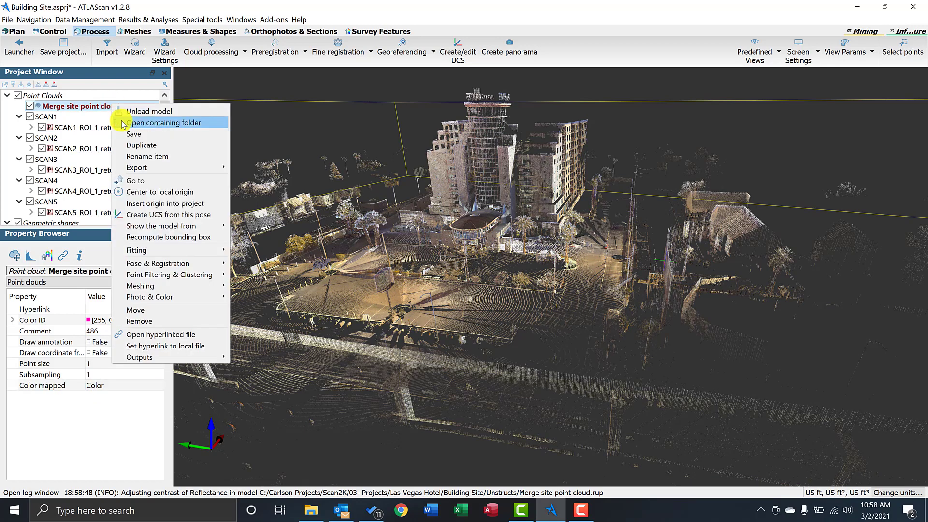
pyautogui.moveTo(138, 167)
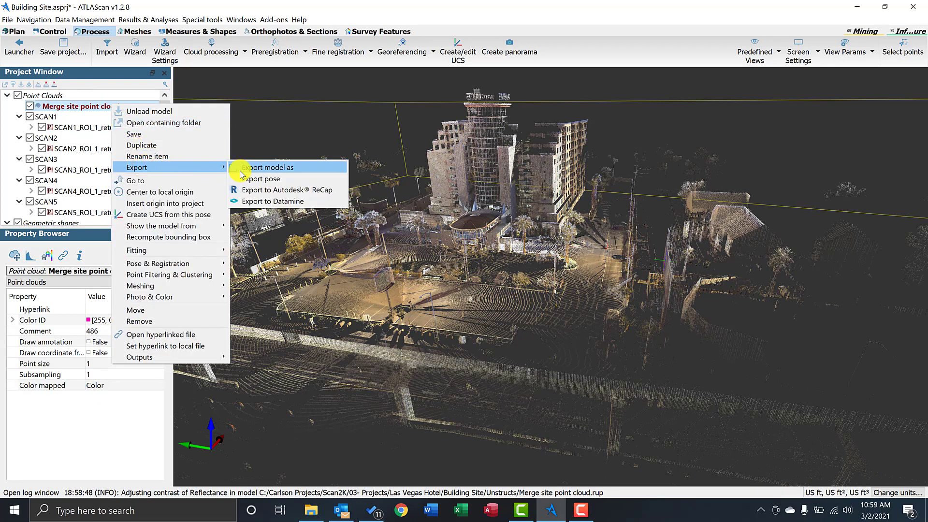
pyautogui.moveTo(272, 189)
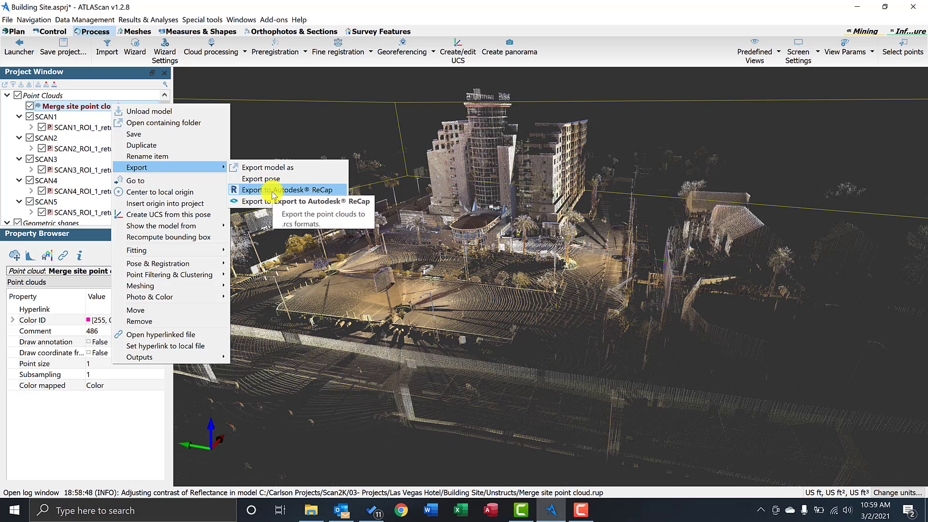
pyautogui.moveTo(267, 167)
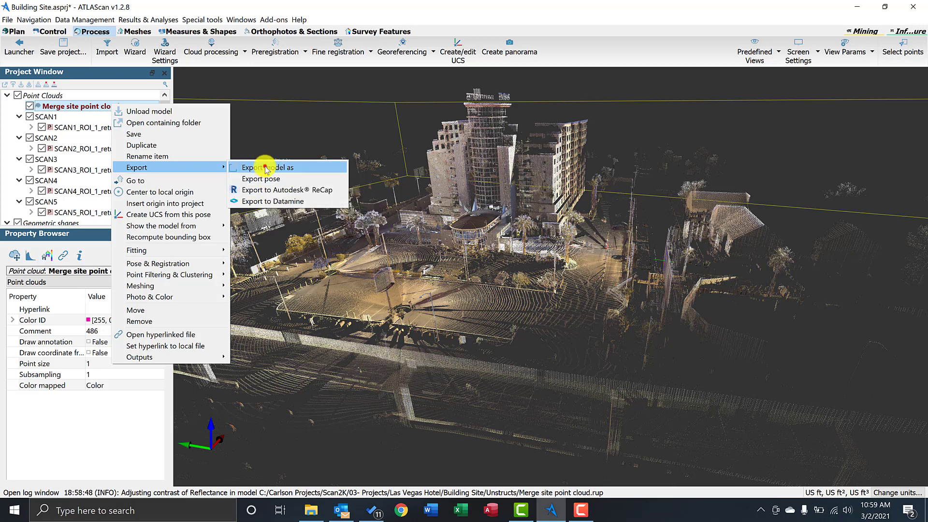
pyautogui.click(268, 167)
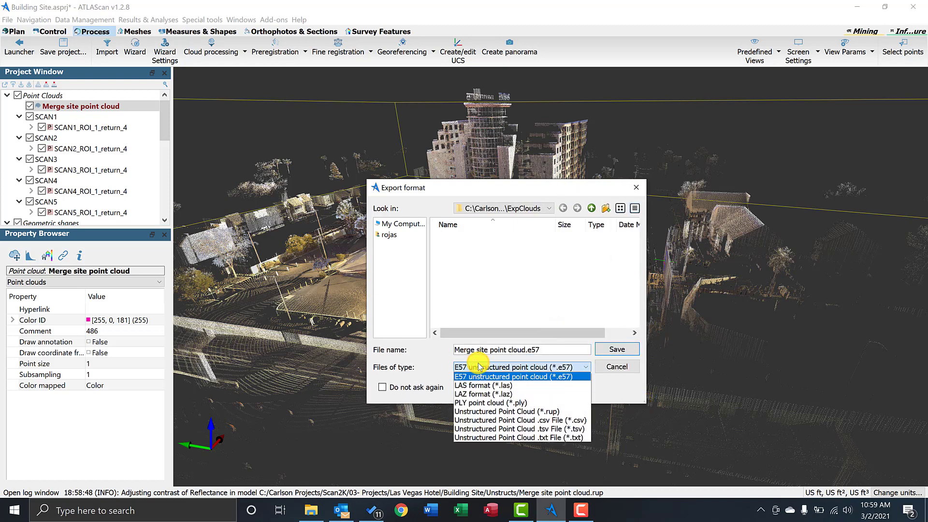
pyautogui.moveTo(477, 385)
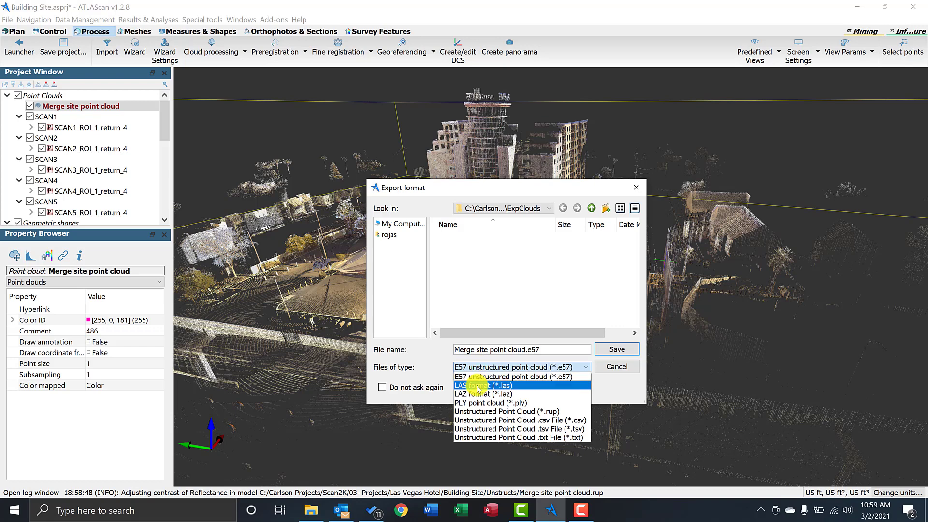
pyautogui.click(479, 385)
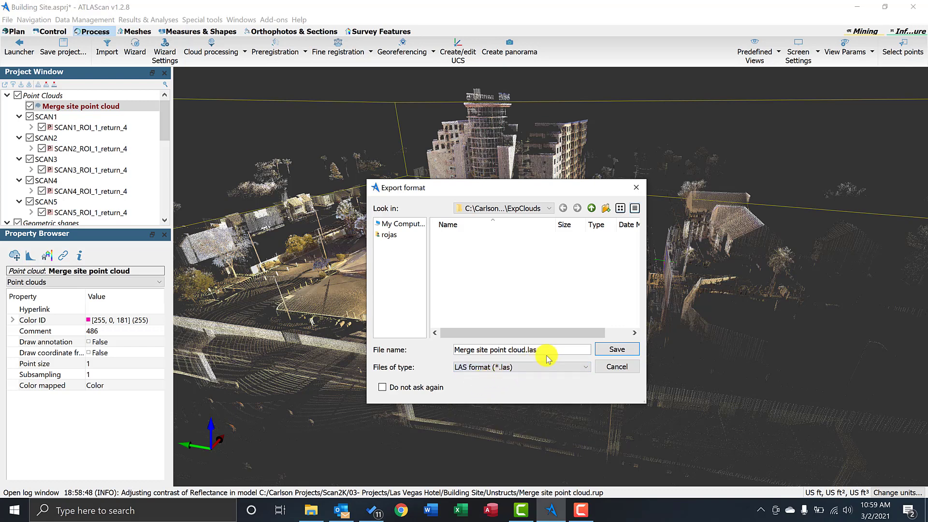
pyautogui.click(616, 348)
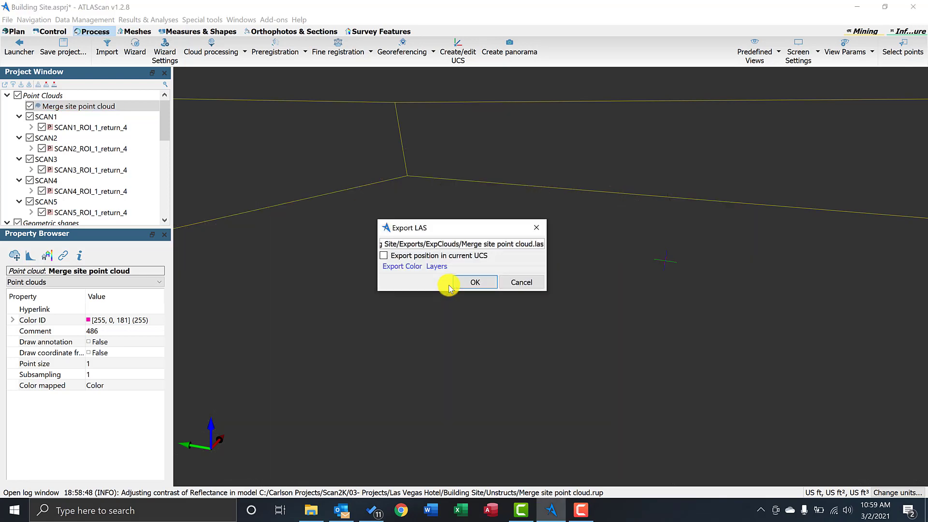
# Step: Set Export Color to colorize the LAS points by true Color and confirm the export
pyautogui.click(402, 265)
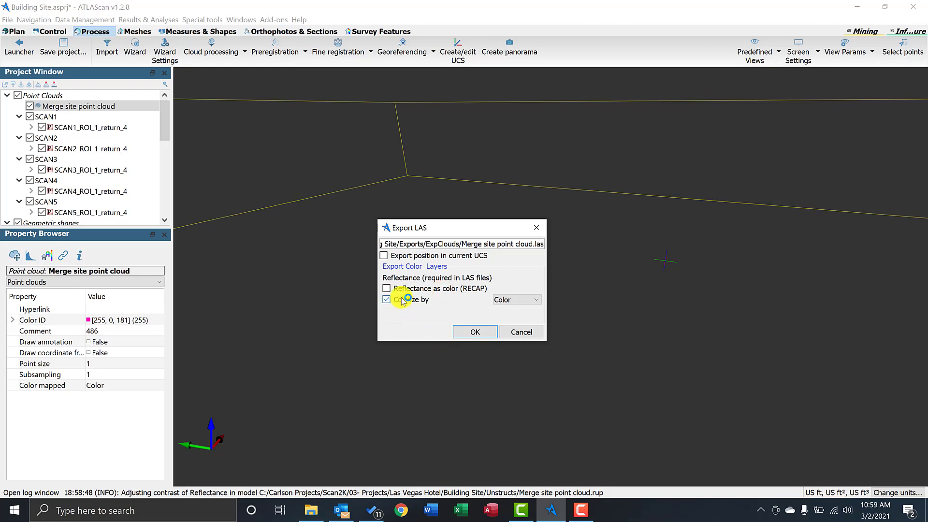
pyautogui.click(516, 299)
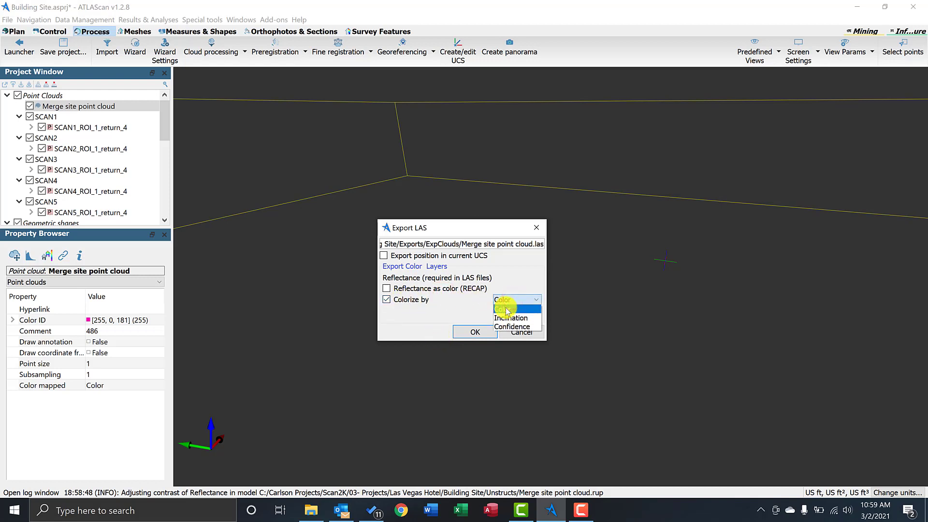
pyautogui.click(474, 331)
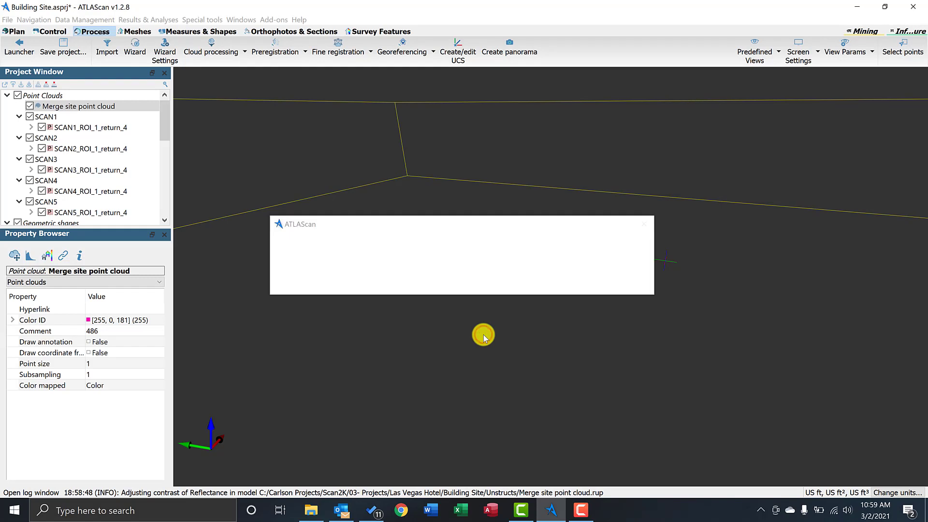